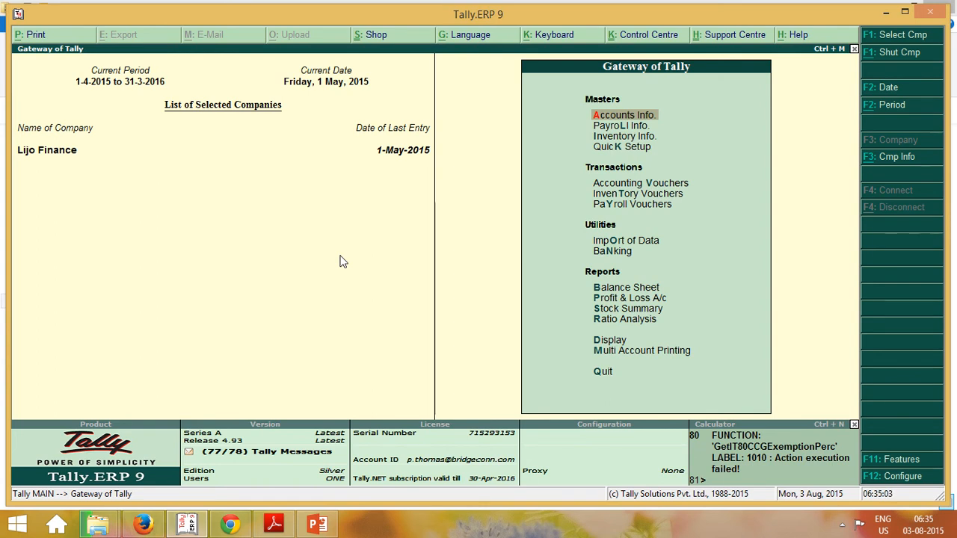
# Open Company Features (F11) and confirm Maintain Payroll is Yes under Accounting Features
pyautogui.press('F11')
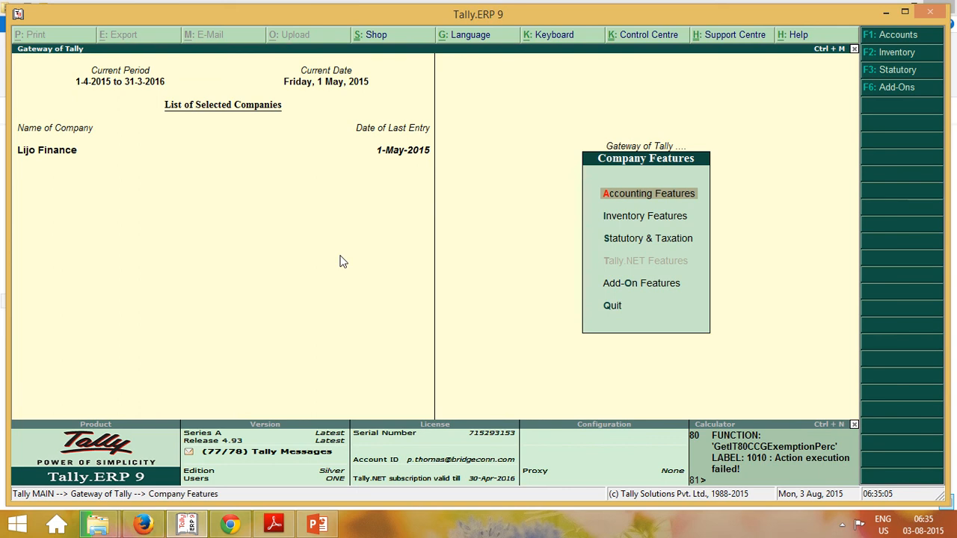
pyautogui.click(645, 192)
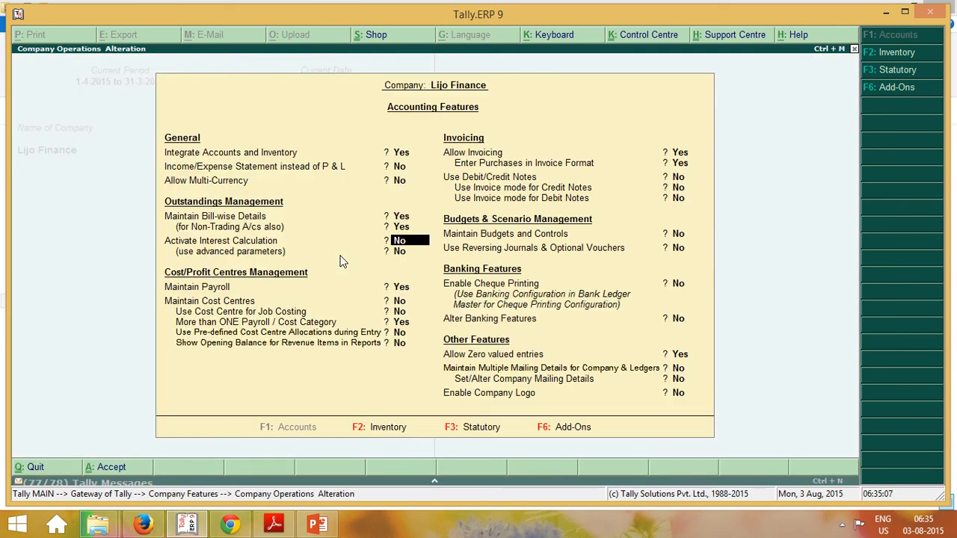
pyautogui.click(401, 322)
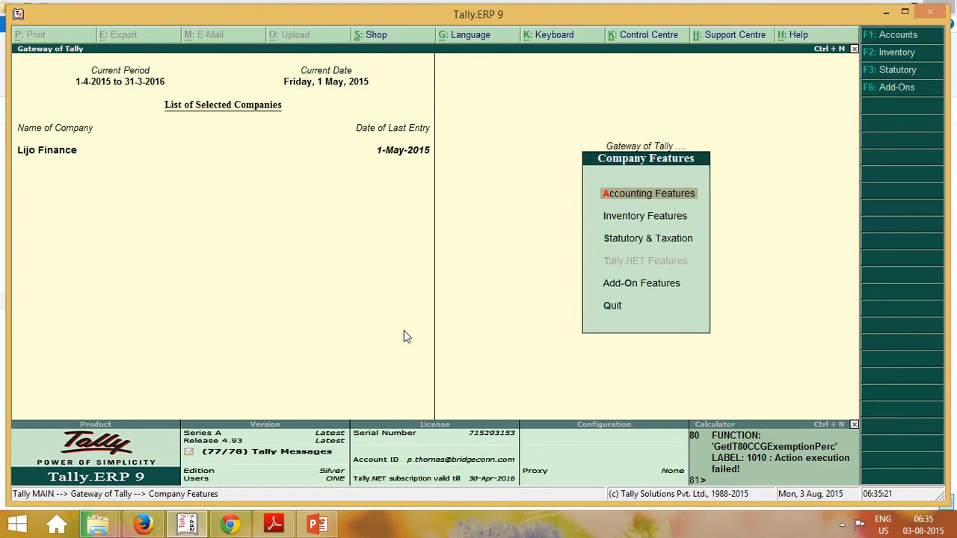
# Open Lijo Finance's Statutory & Taxation settings to enable Payroll Statutory
pyautogui.press('down')
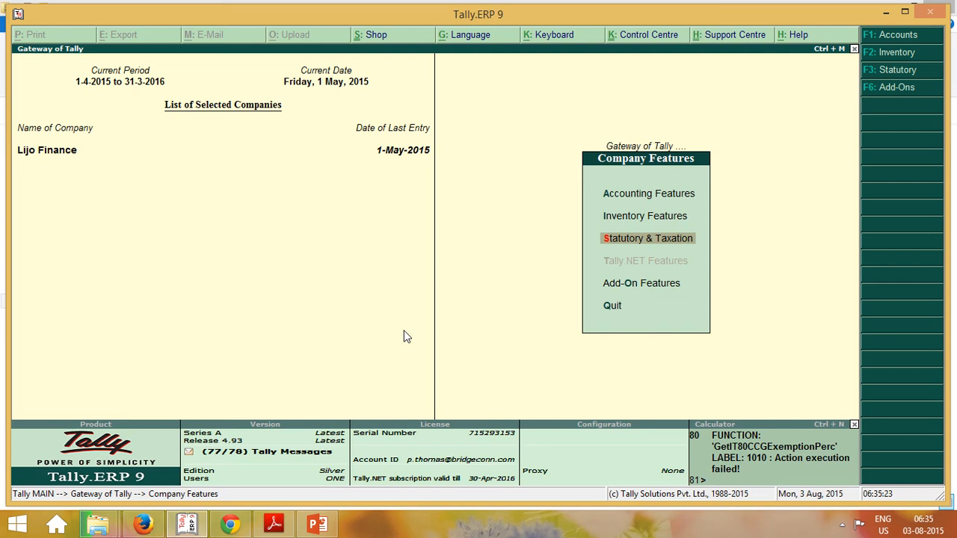
pyautogui.click(647, 238)
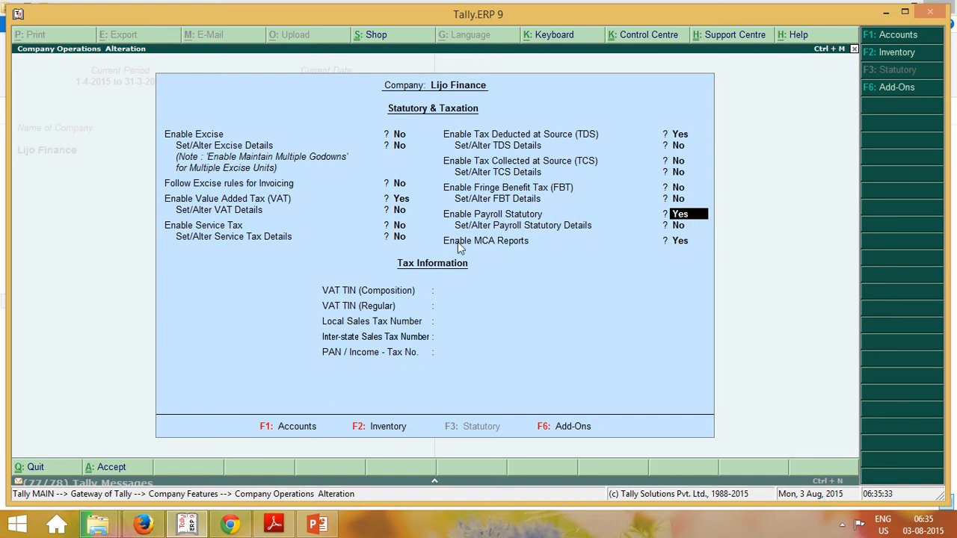
pyautogui.moveTo(540, 234)
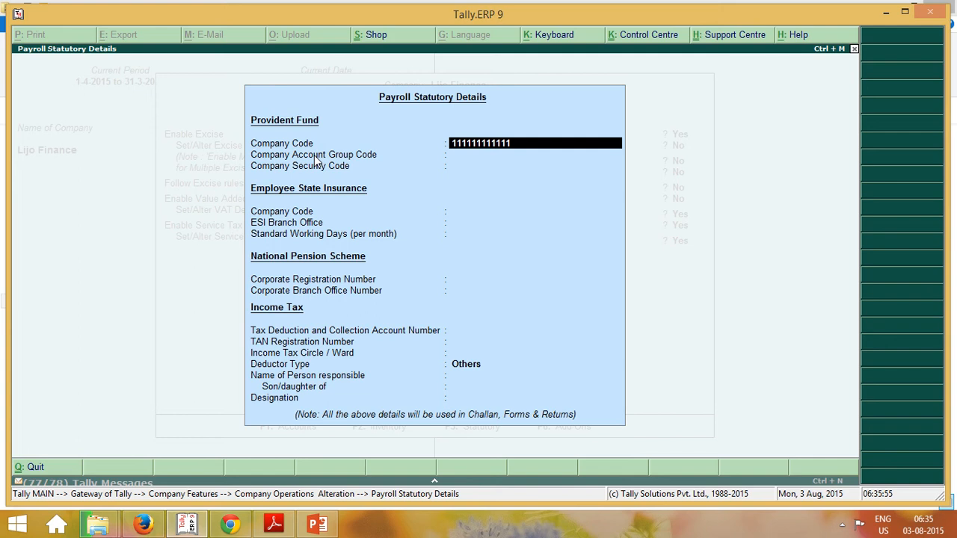
pyautogui.moveTo(325, 144)
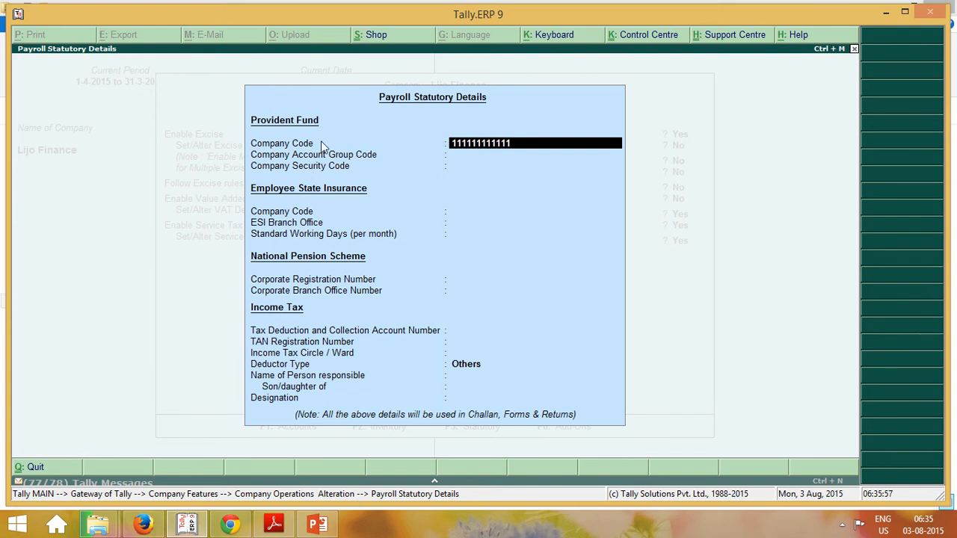
pyautogui.moveTo(305, 224)
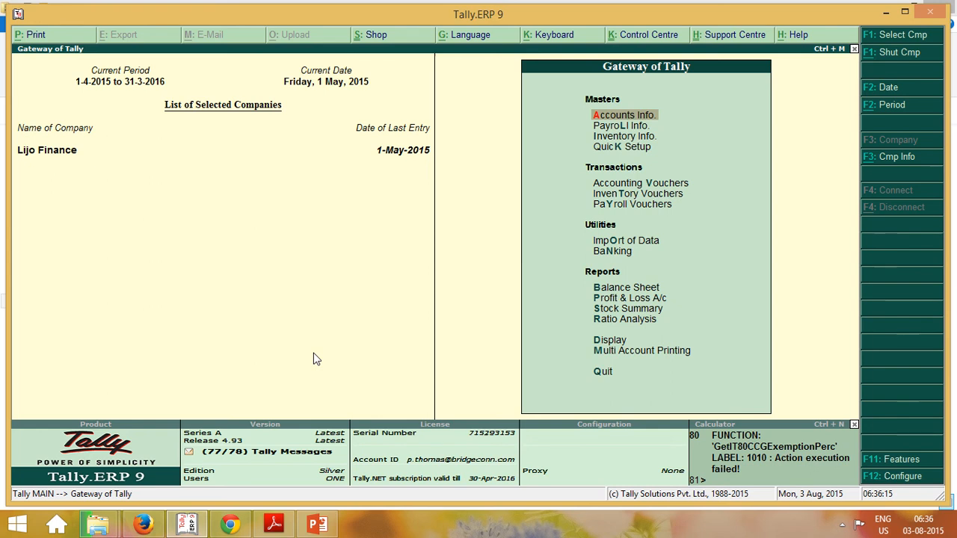
pyautogui.moveTo(623, 134)
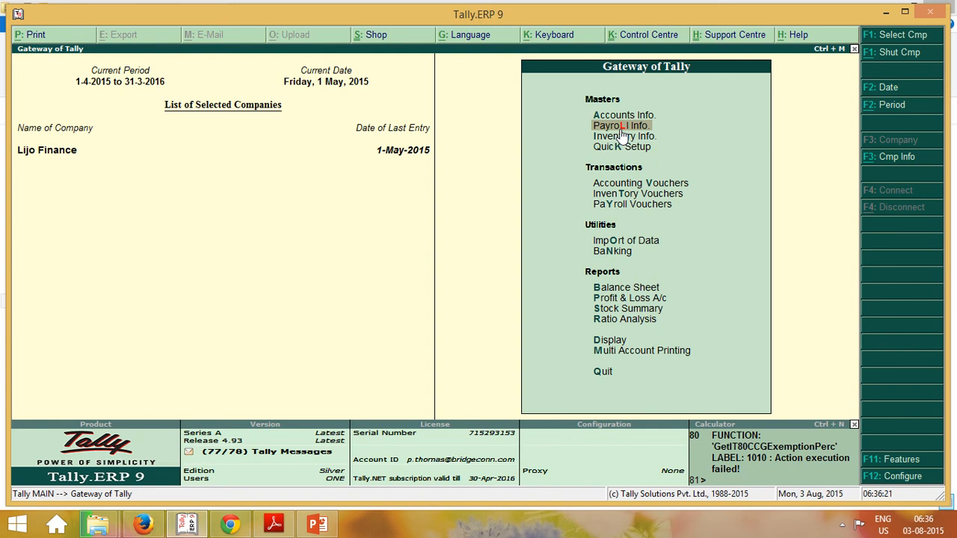
# Go to Payroll Info. and choose Employee Groups
pyautogui.click(619, 125)
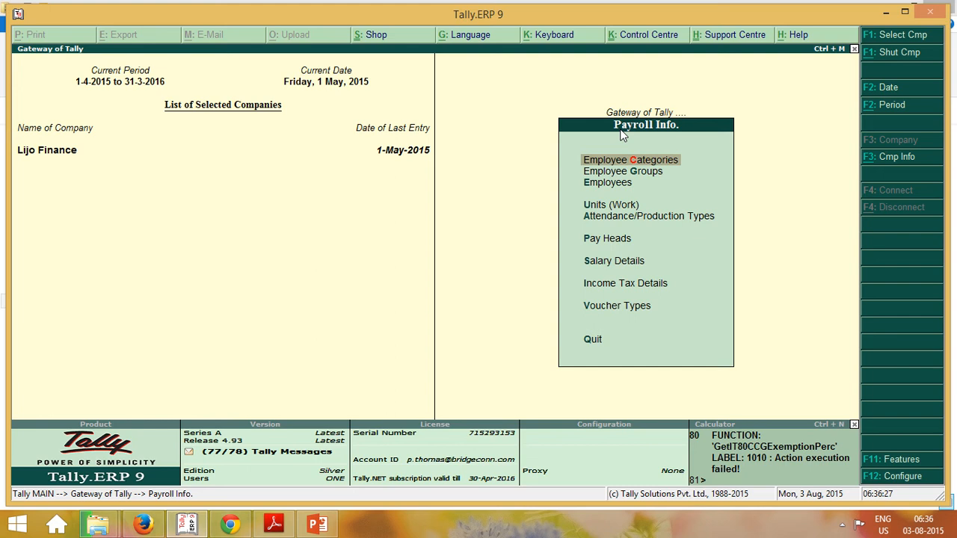
pyautogui.press('down')
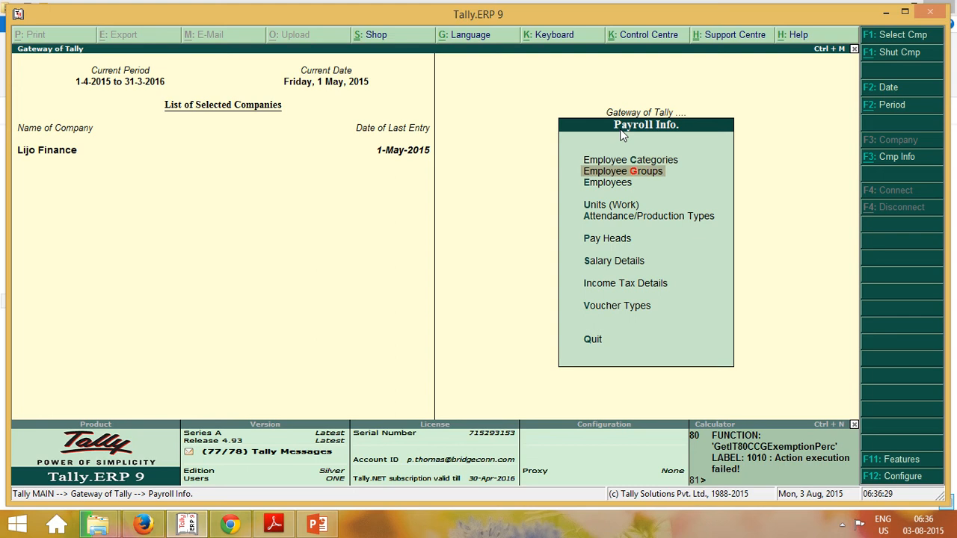
pyautogui.click(623, 171)
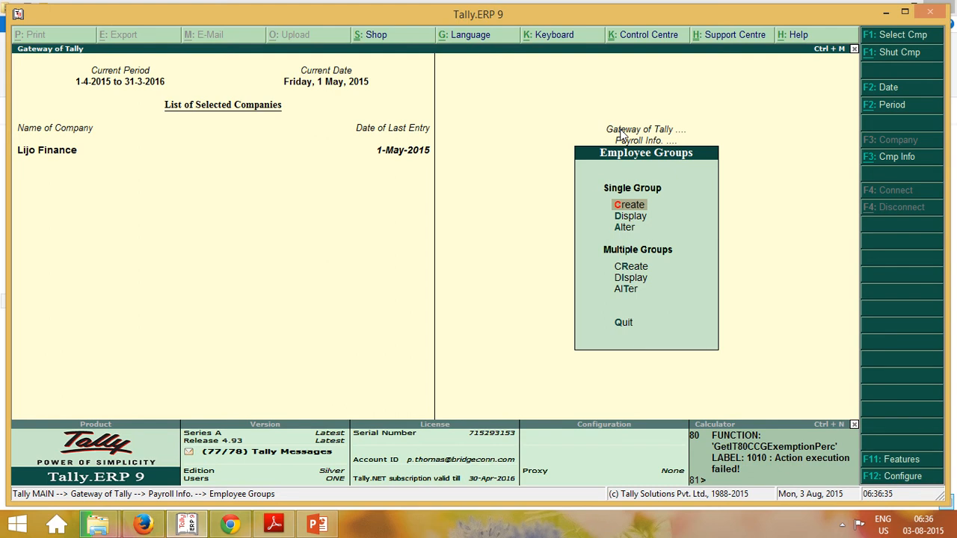
# Create employee groups such as Technical under Primary in the Primary Cost Category
pyautogui.click(630, 204)
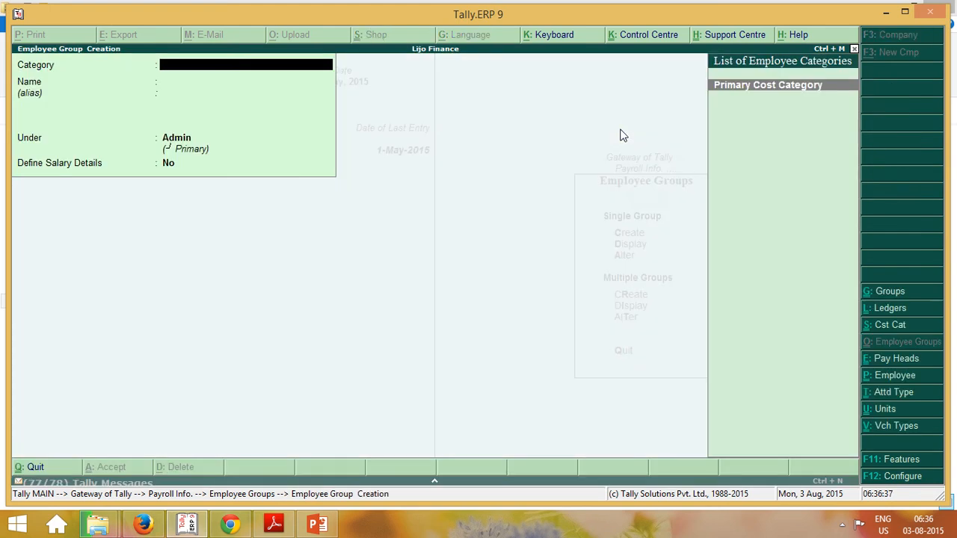
pyautogui.write('S')
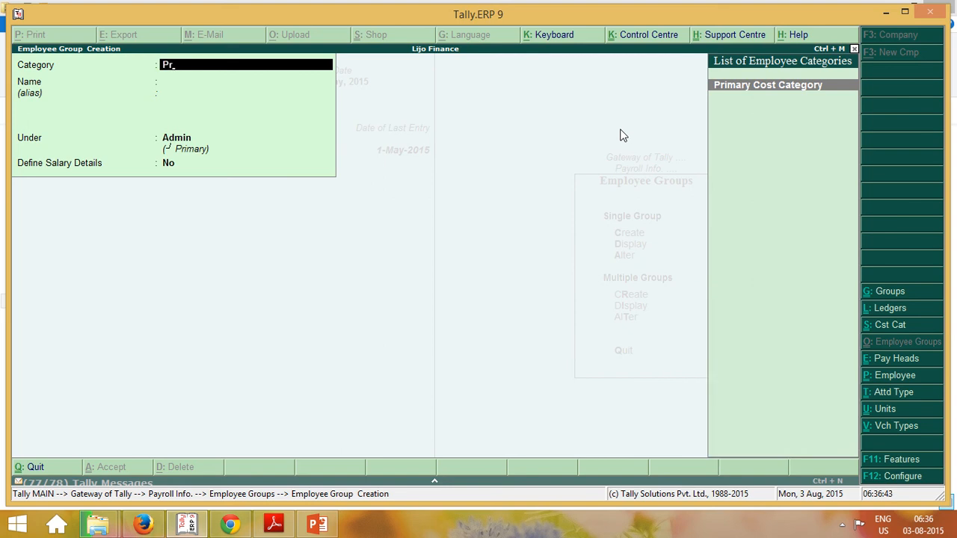
pyautogui.write('Sa')
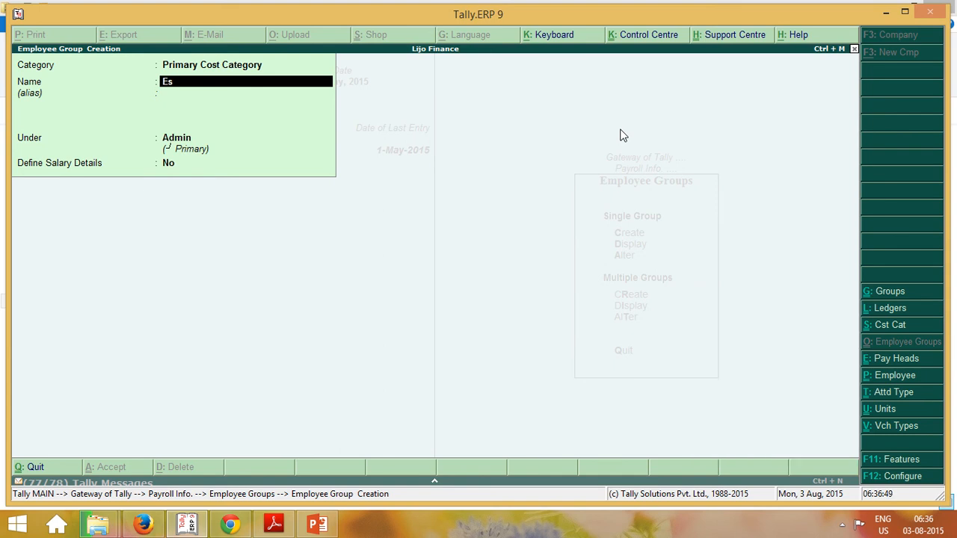
pyautogui.press('BackSpace')
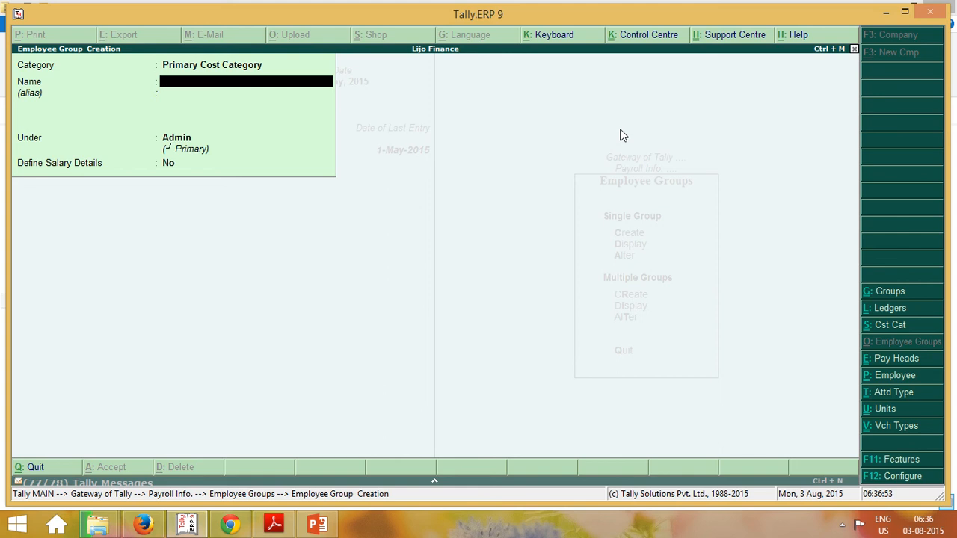
pyautogui.write('Technic')
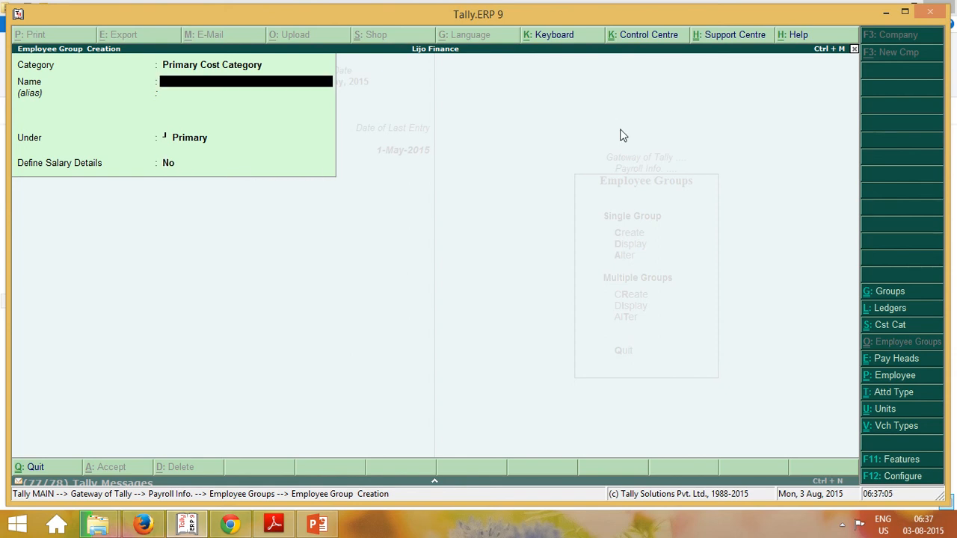
pyautogui.write('M')
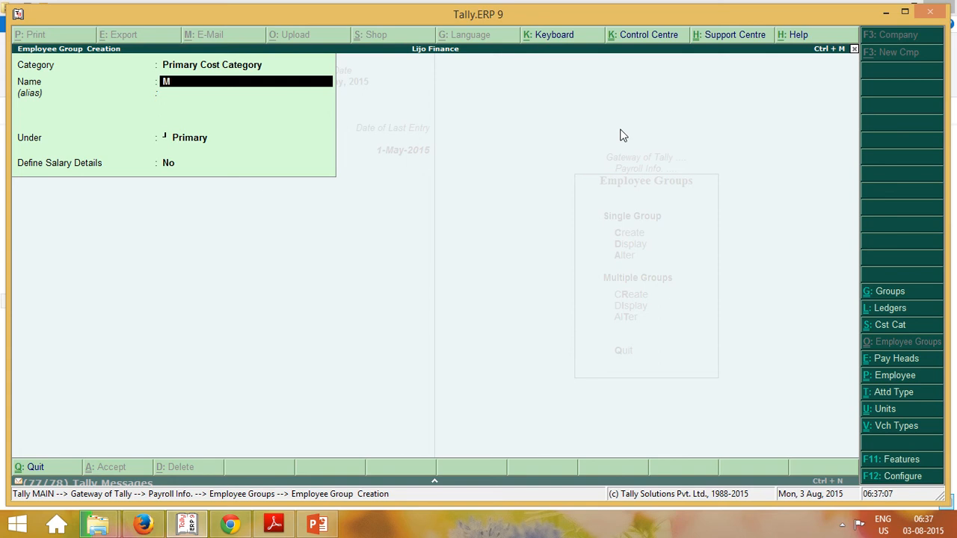
pyautogui.write('ar')
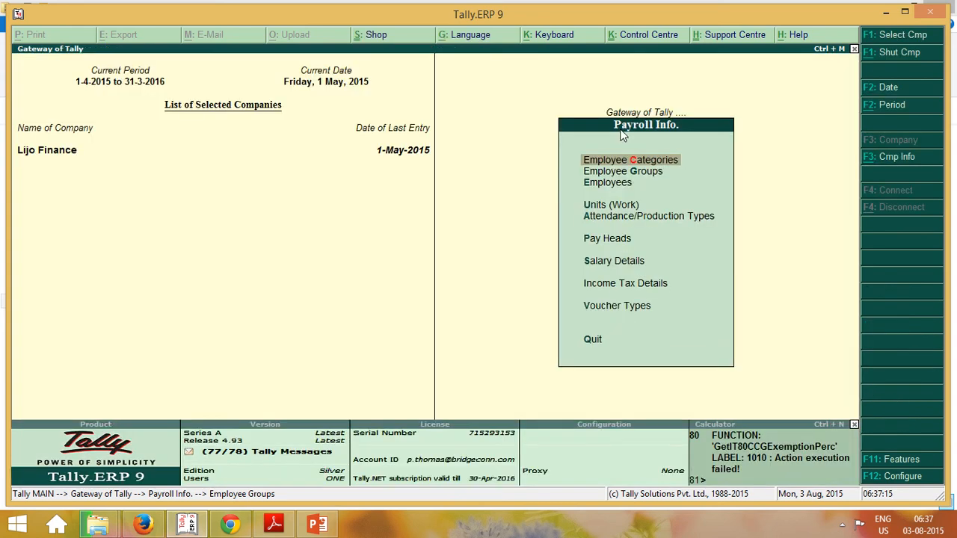
# Display the existing employee categories and groups, then go to the Employees masters
pyautogui.click(631, 160)
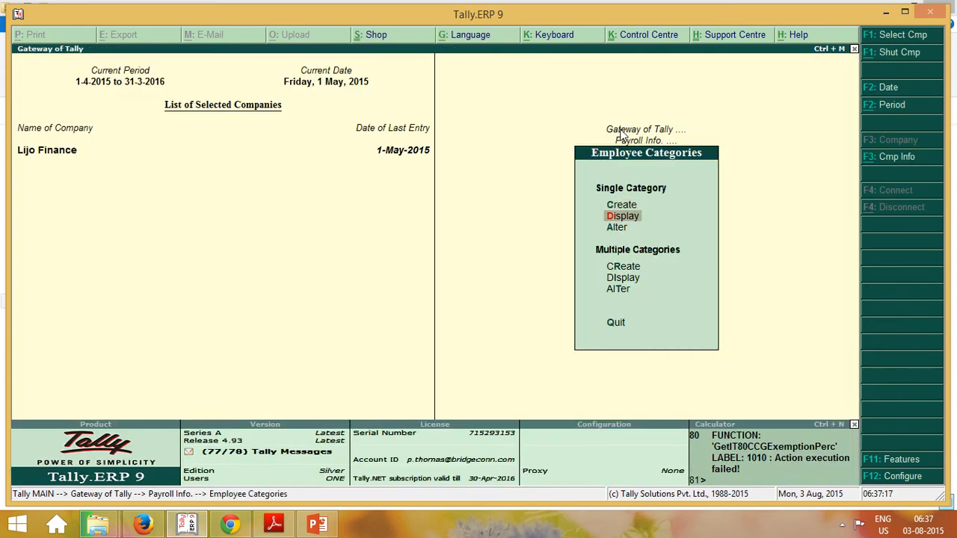
pyautogui.click(623, 215)
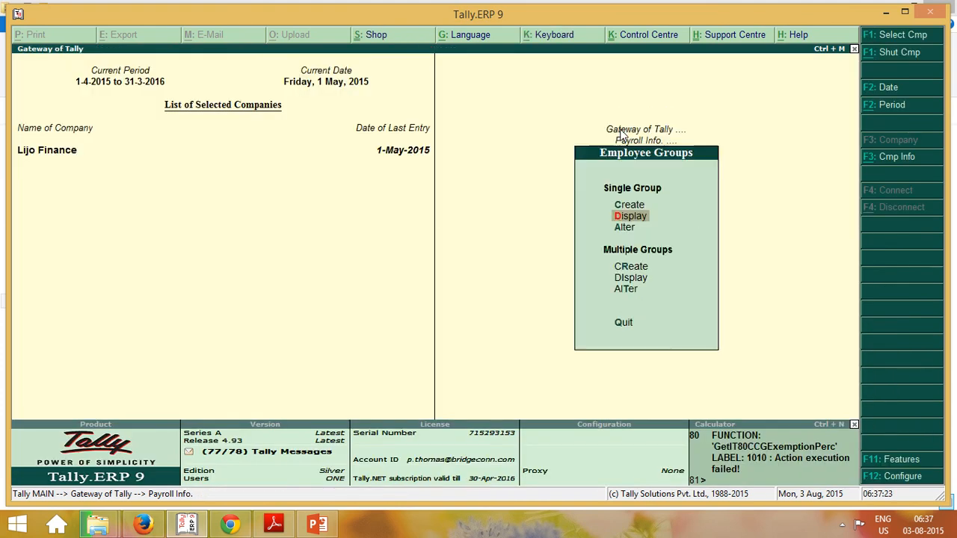
pyautogui.click(631, 215)
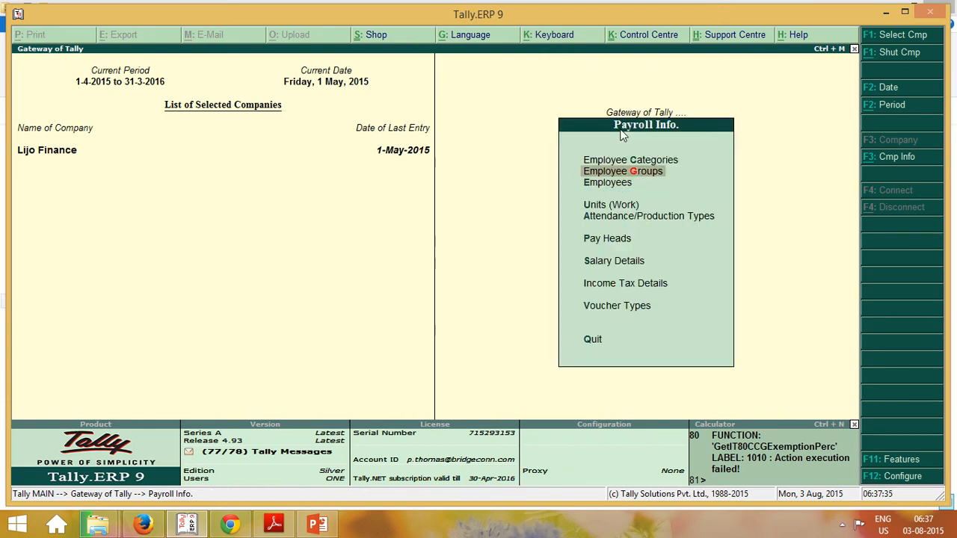
pyautogui.click(605, 182)
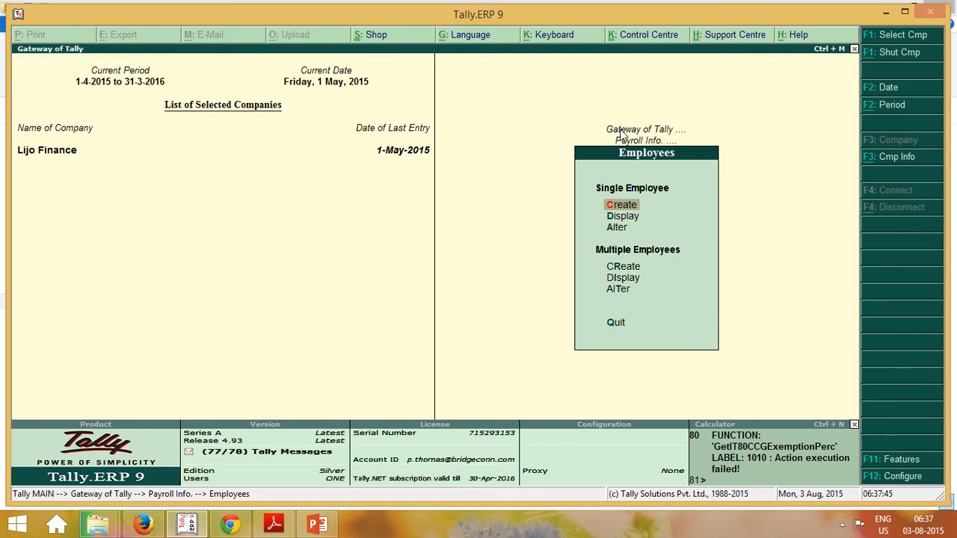
# Create employee Thomas and place him under the Technical group
pyautogui.click(621, 204)
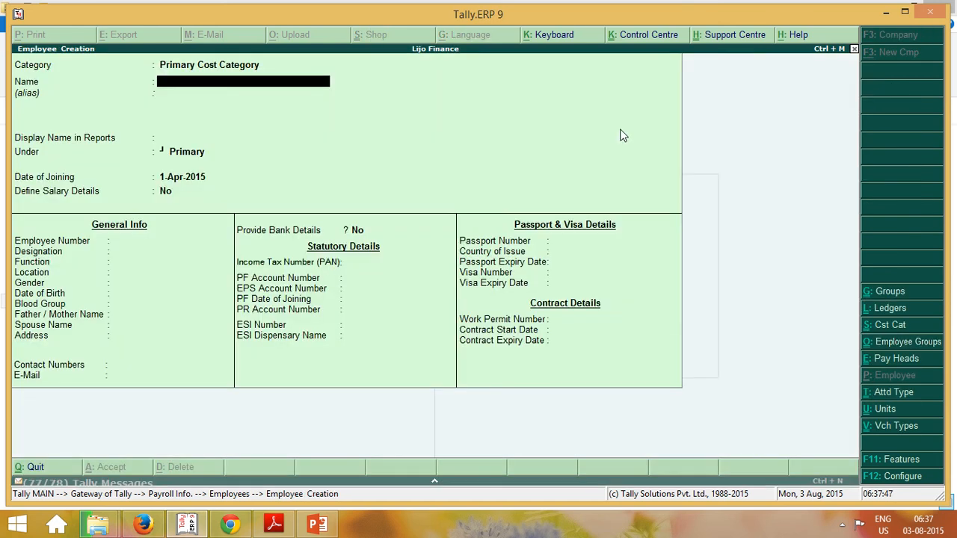
pyautogui.write('D')
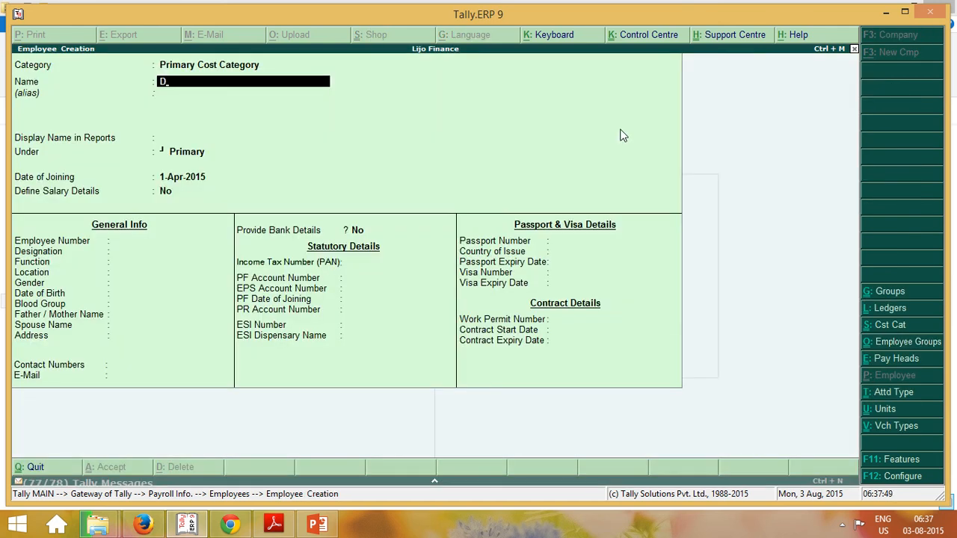
pyautogui.press('Backspace')
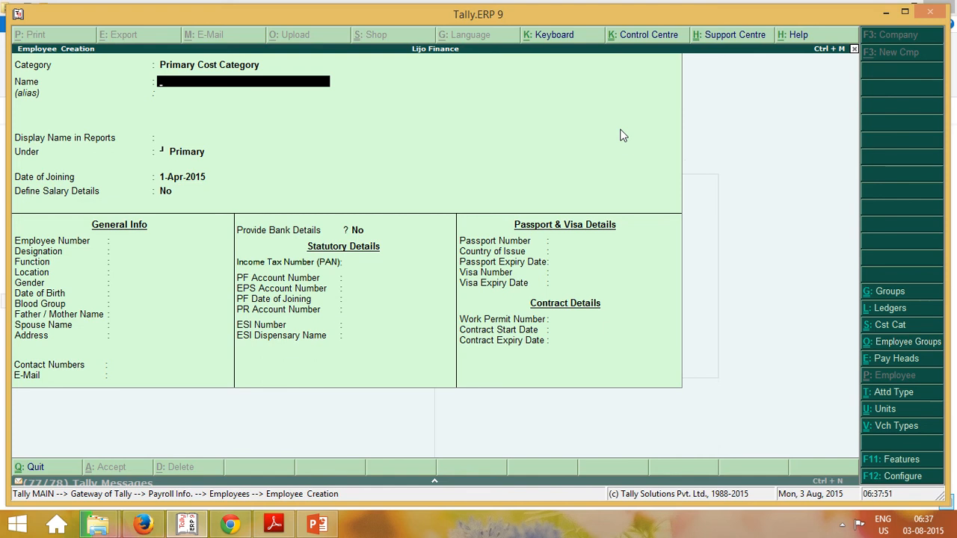
pyautogui.write('Thomas')
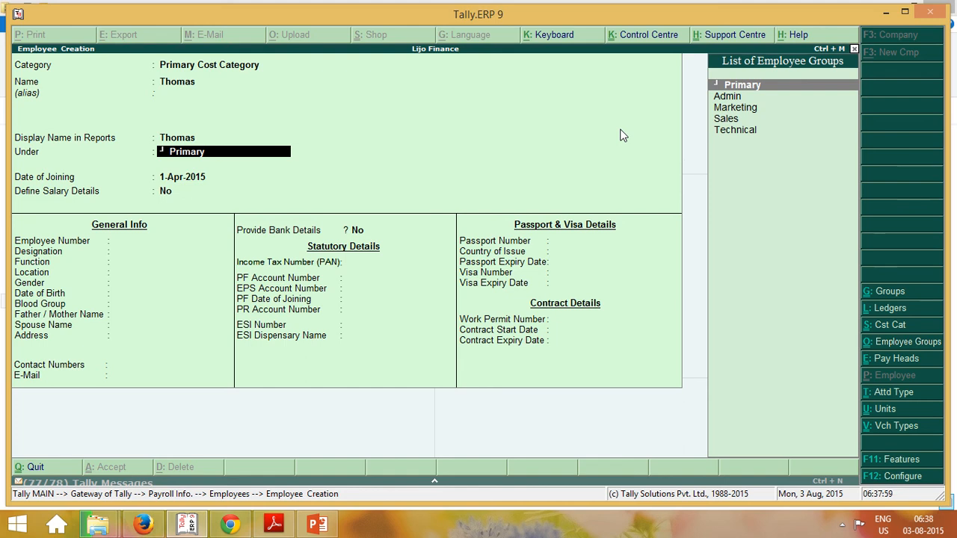
pyautogui.click(735, 129)
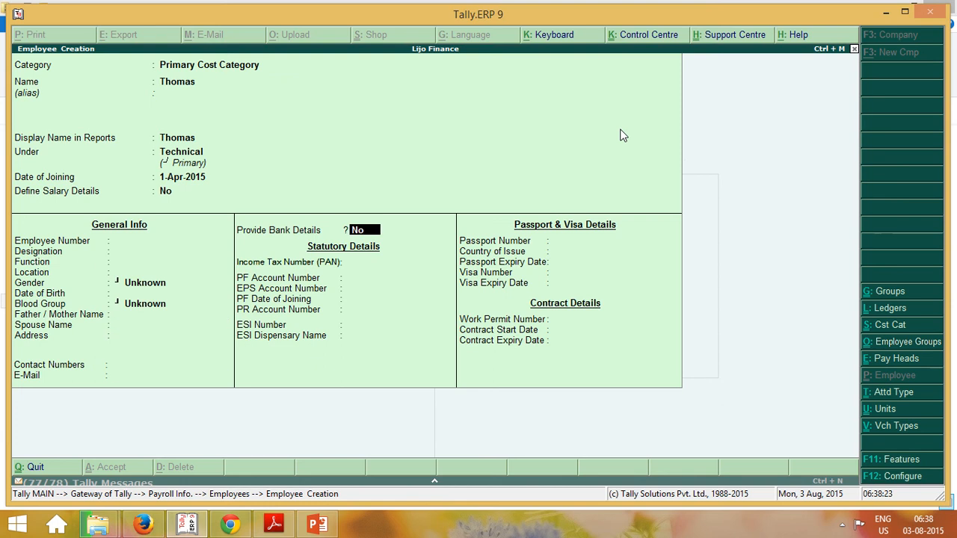
pyautogui.moveTo(149, 381)
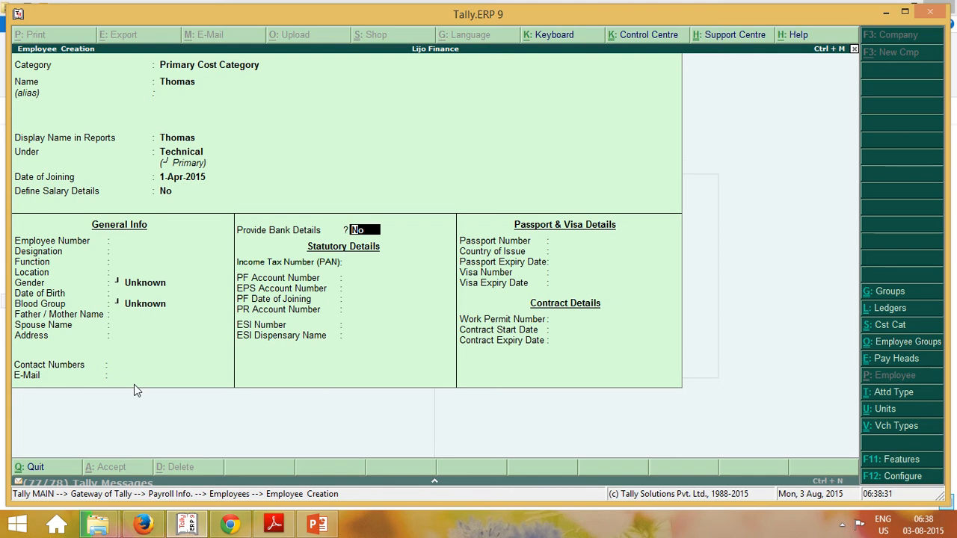
pyautogui.moveTo(303, 318)
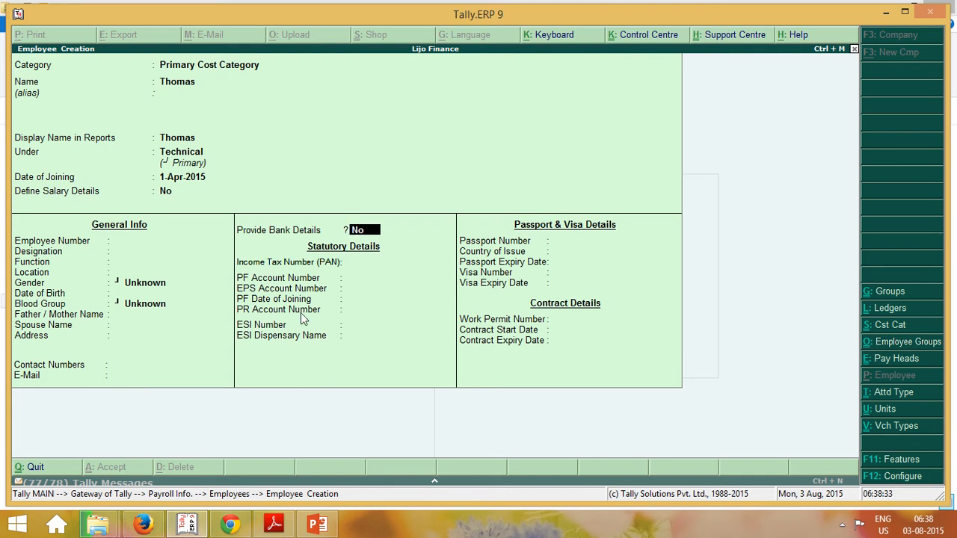
pyautogui.click(362, 230)
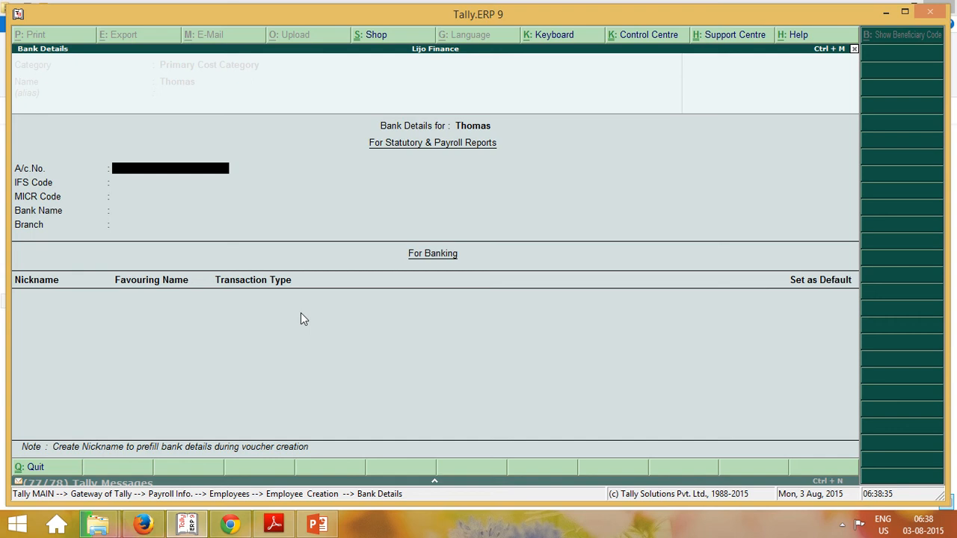
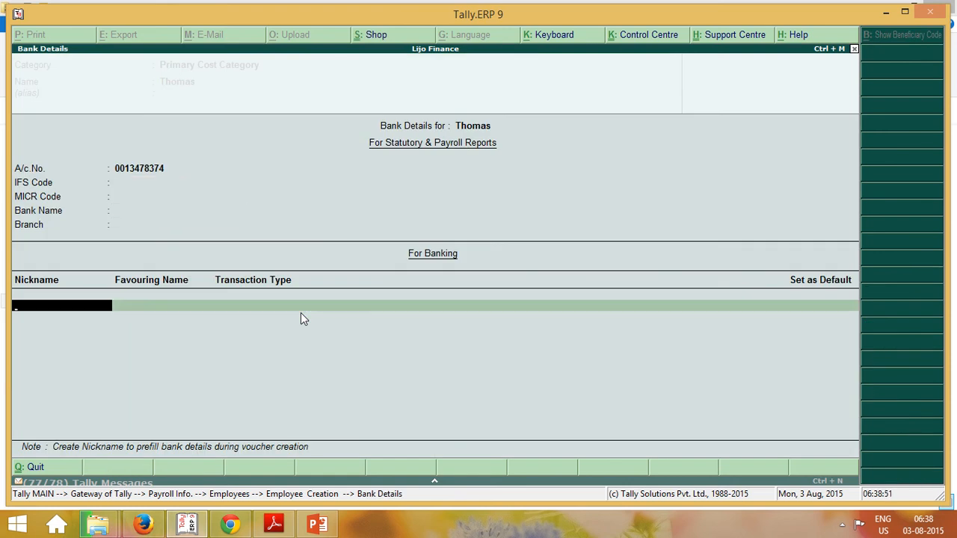
pyautogui.write('Thomas')
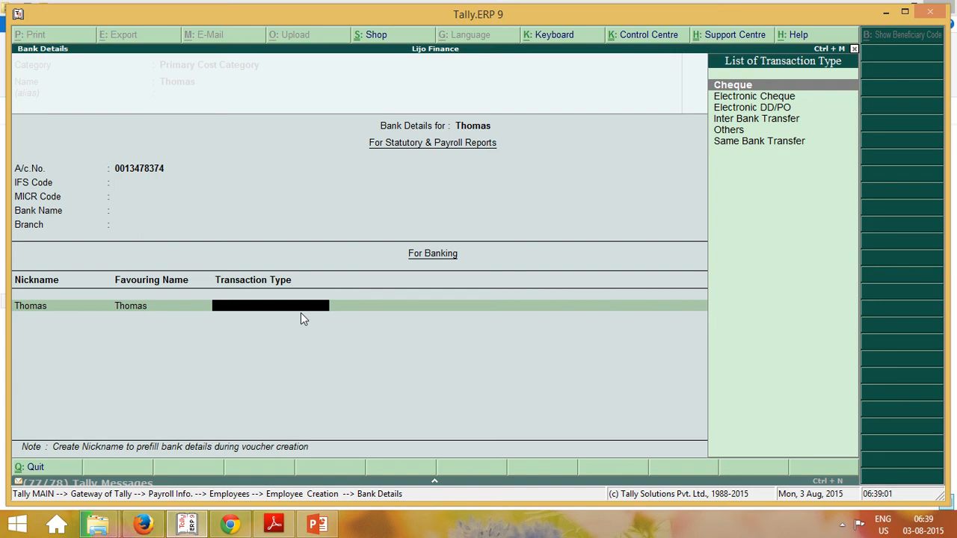
pyautogui.moveTo(152, 237)
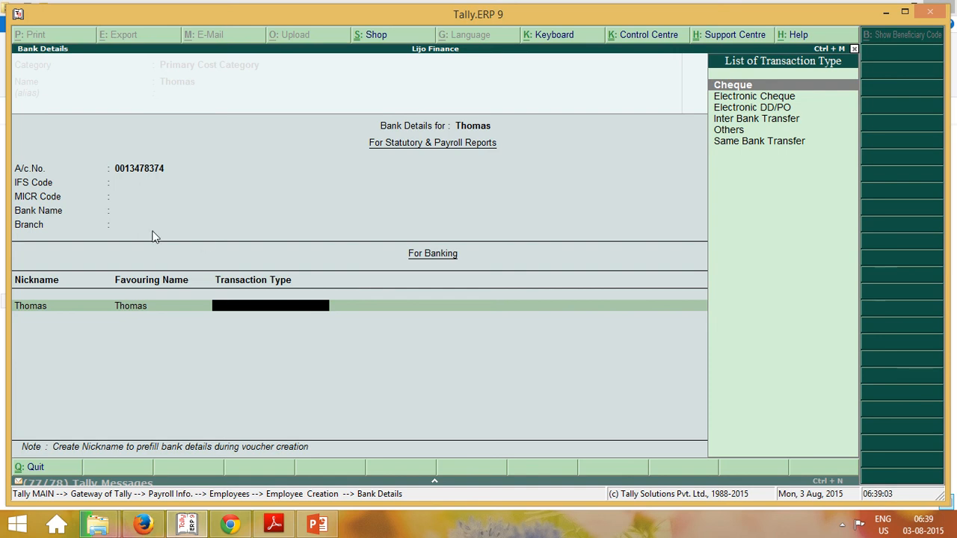
pyautogui.moveTo(701, 49)
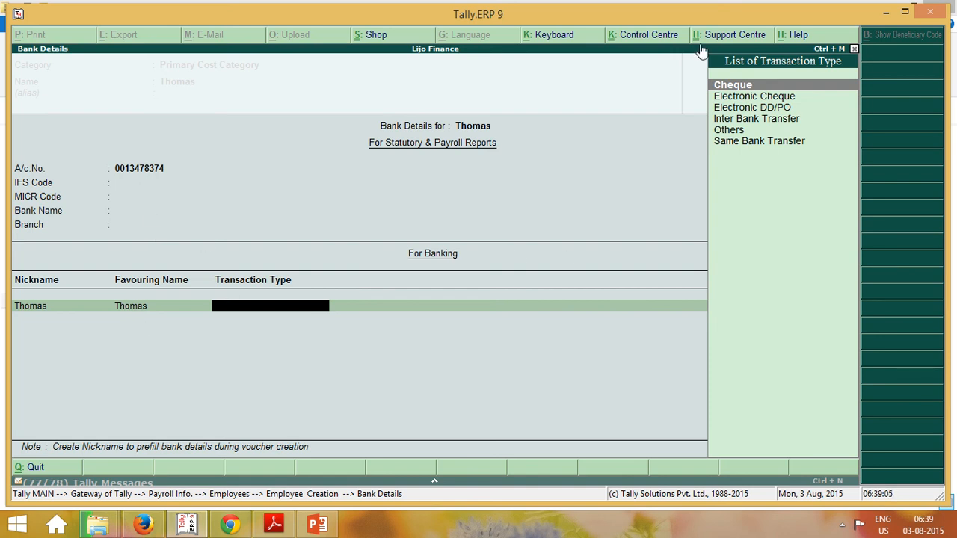
pyautogui.moveTo(738, 86)
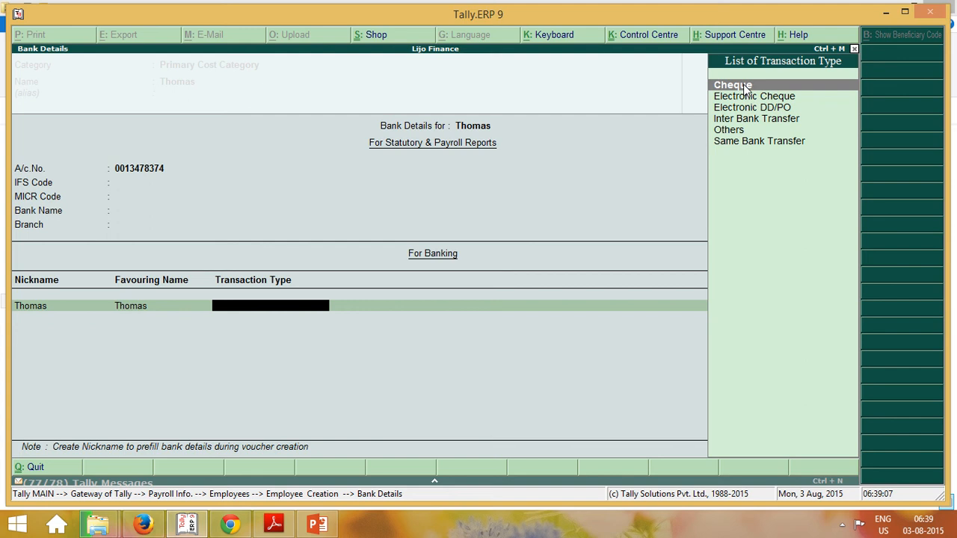
pyautogui.moveTo(669, 204)
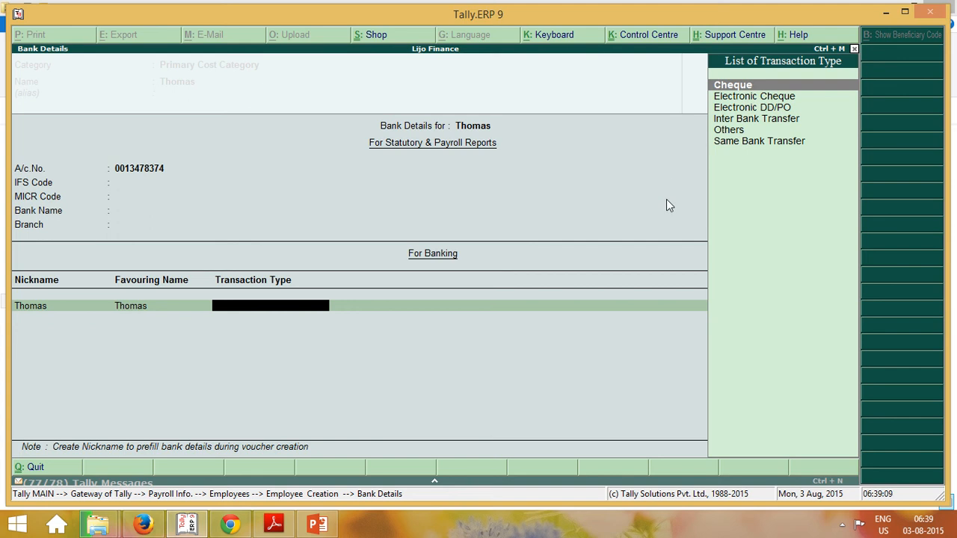
pyautogui.moveTo(691, 195)
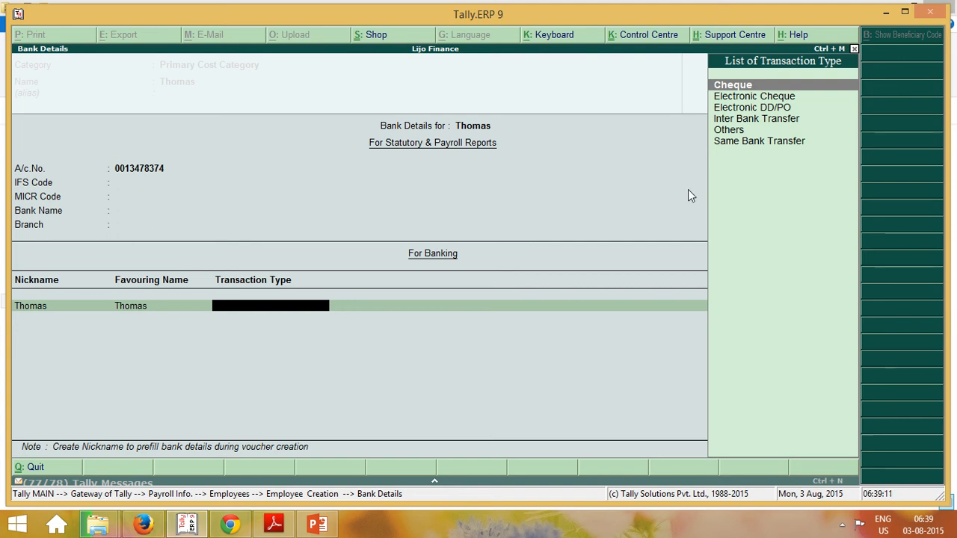
pyautogui.moveTo(705, 193)
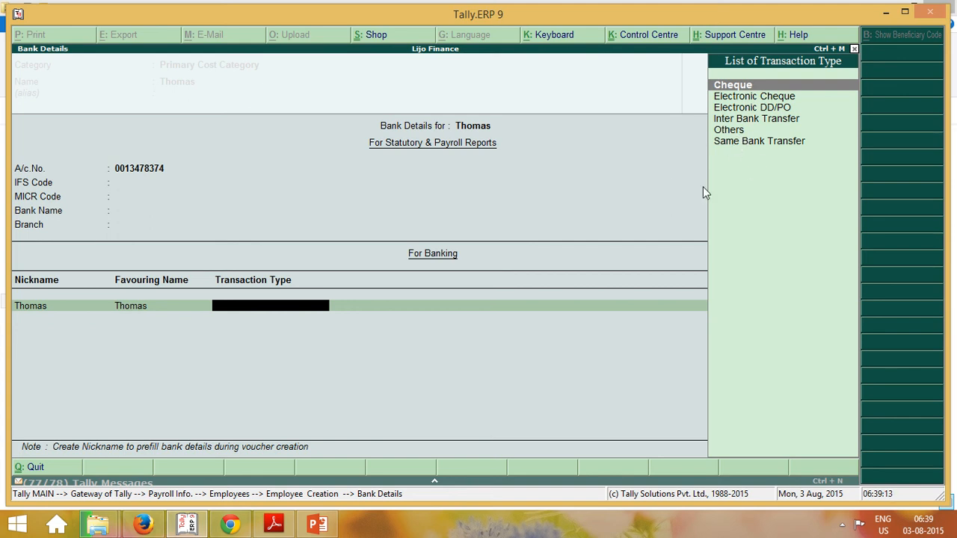
pyautogui.click(734, 84)
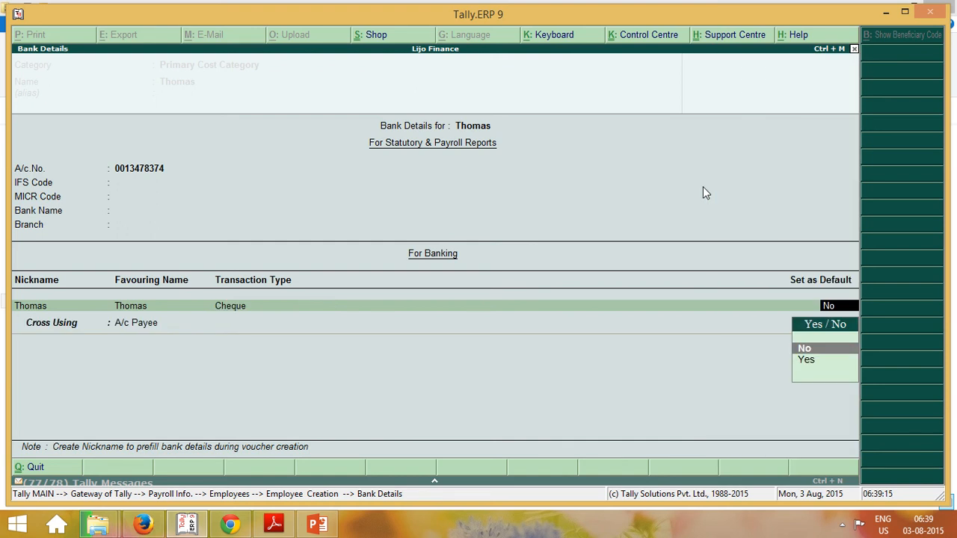
pyautogui.press('Down')
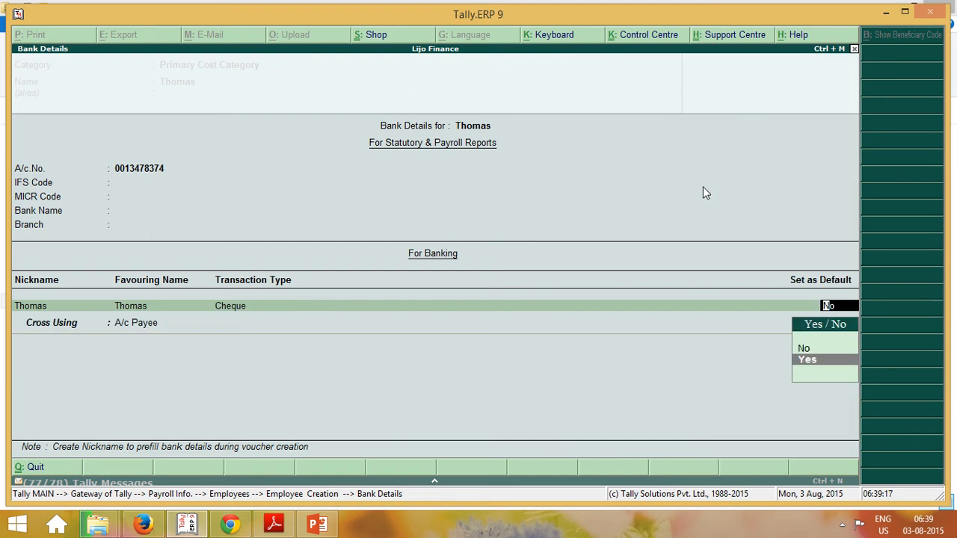
pyautogui.click(808, 360)
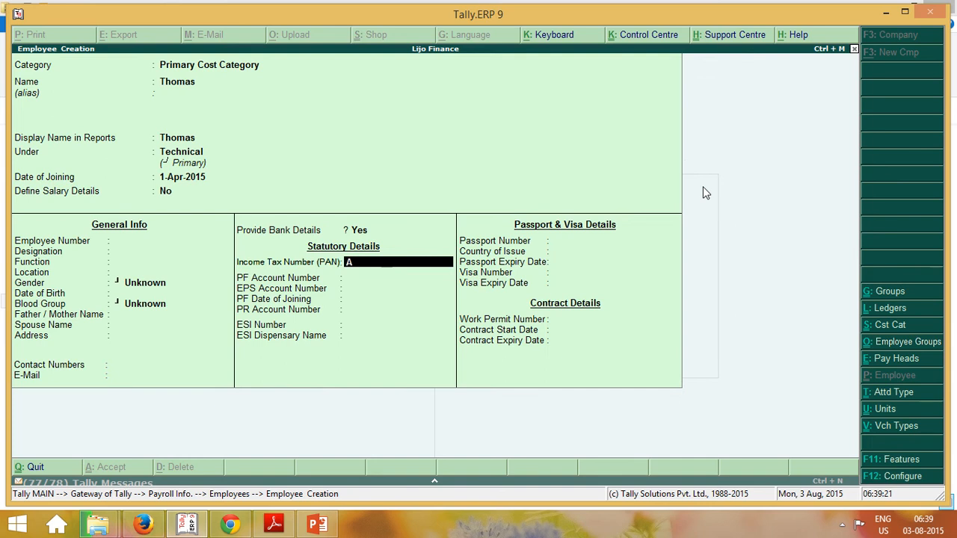
pyautogui.press('Backspace')
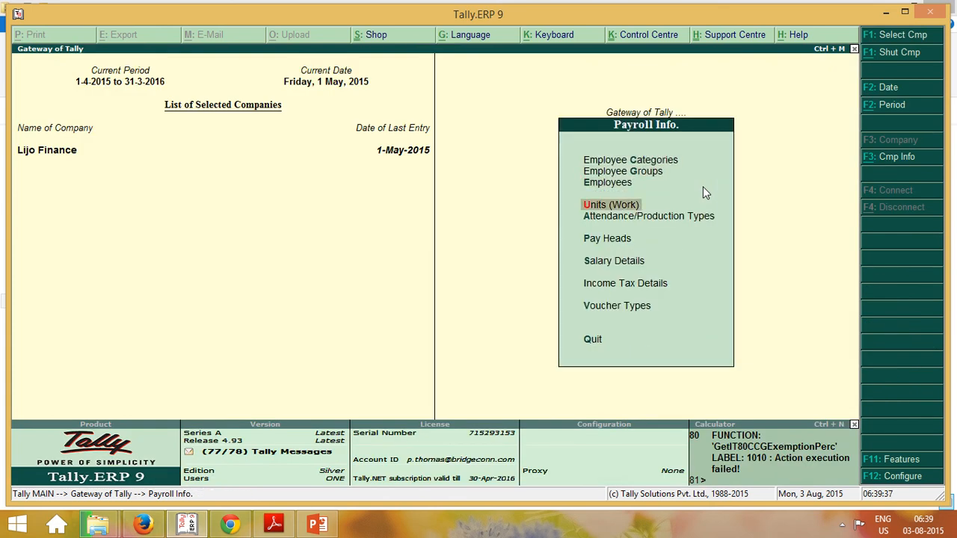
pyautogui.click(611, 204)
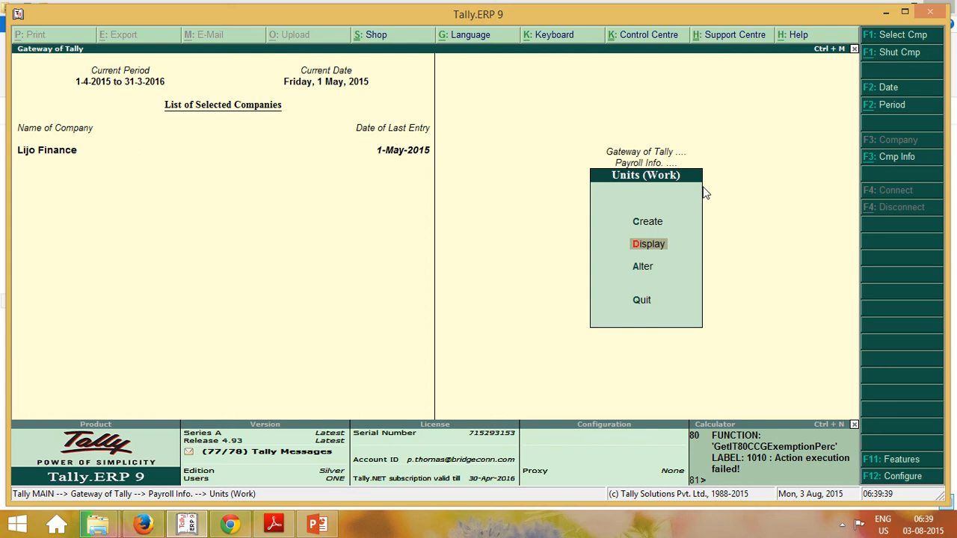
pyautogui.click(648, 244)
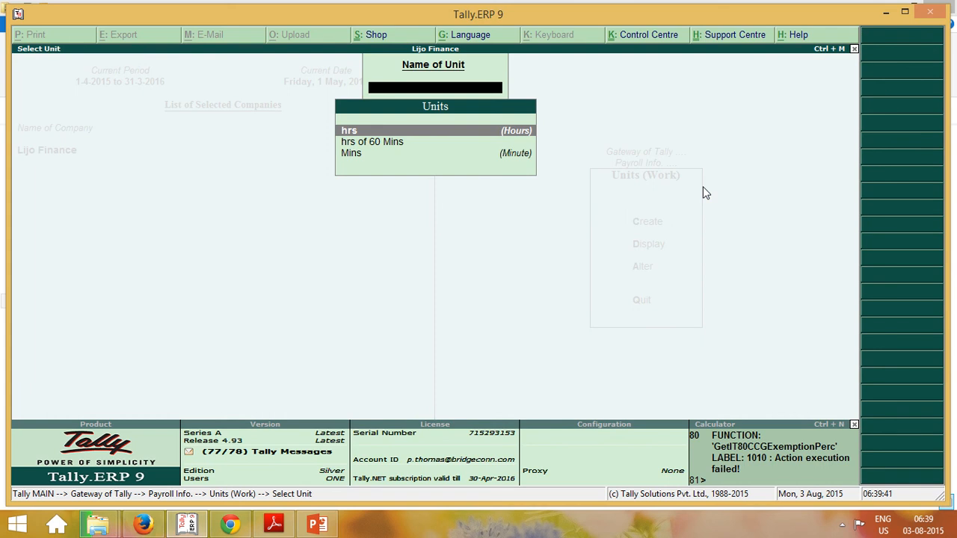
pyautogui.click(350, 130)
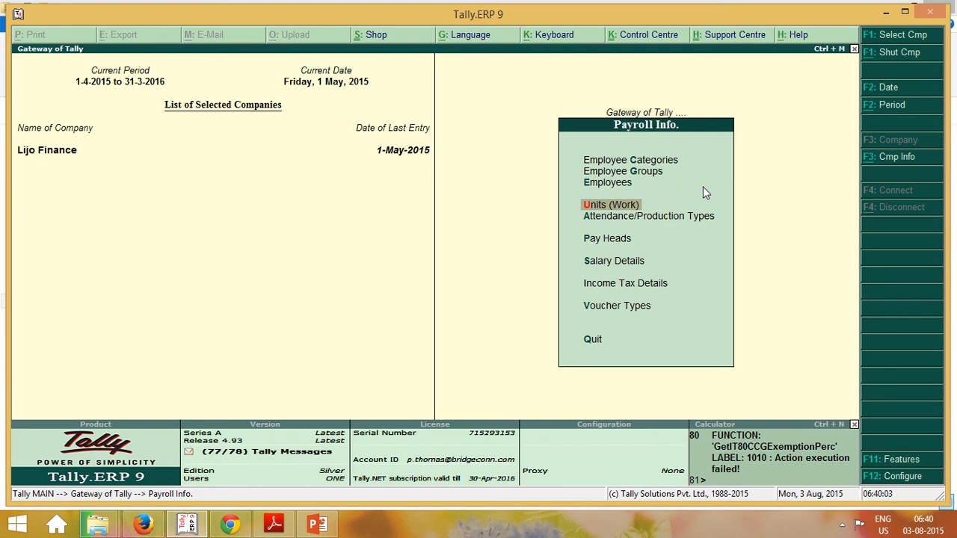
pyautogui.click(649, 216)
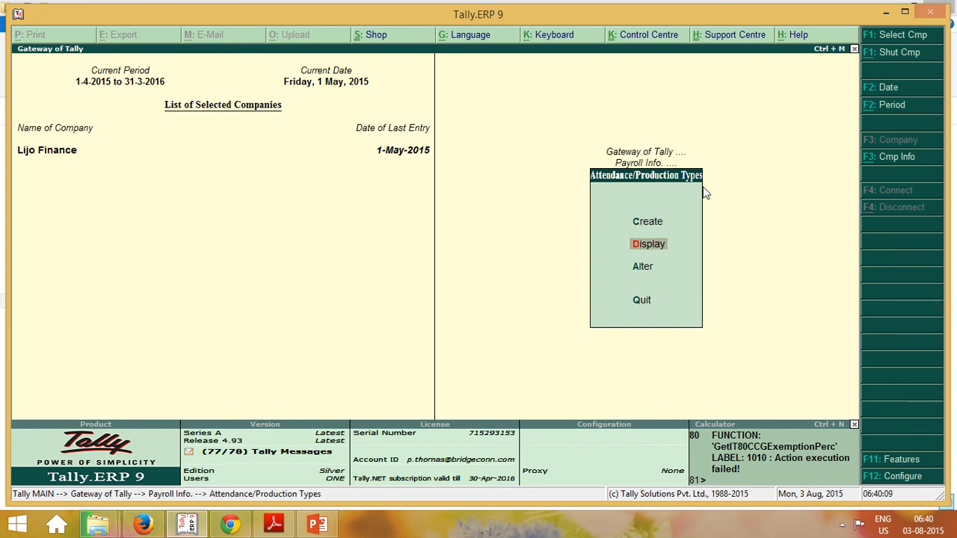
pyautogui.click(648, 244)
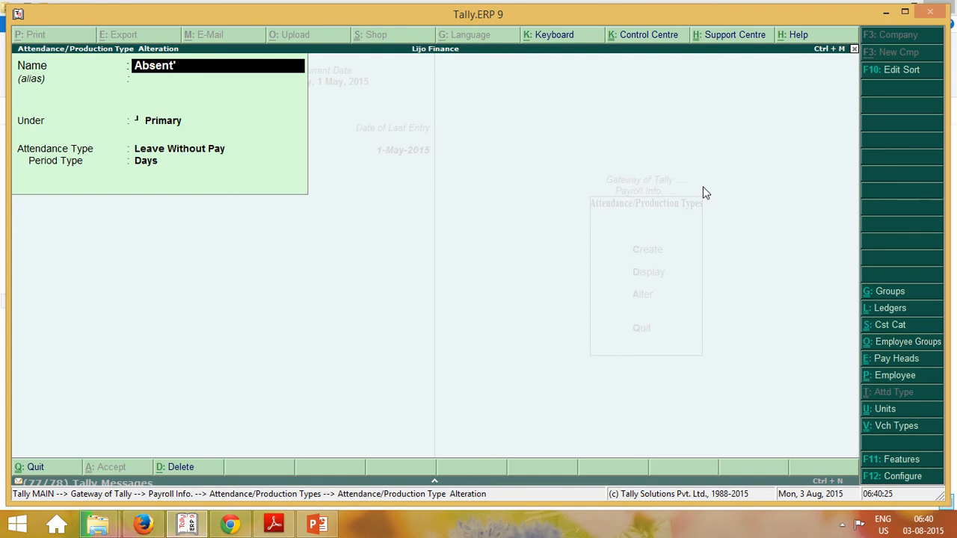
pyautogui.click(180, 121)
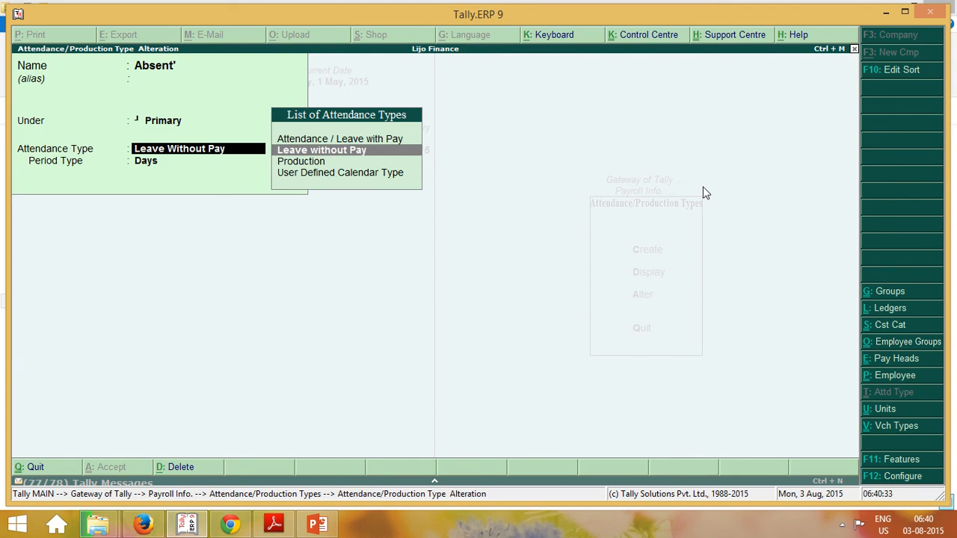
pyautogui.click(321, 149)
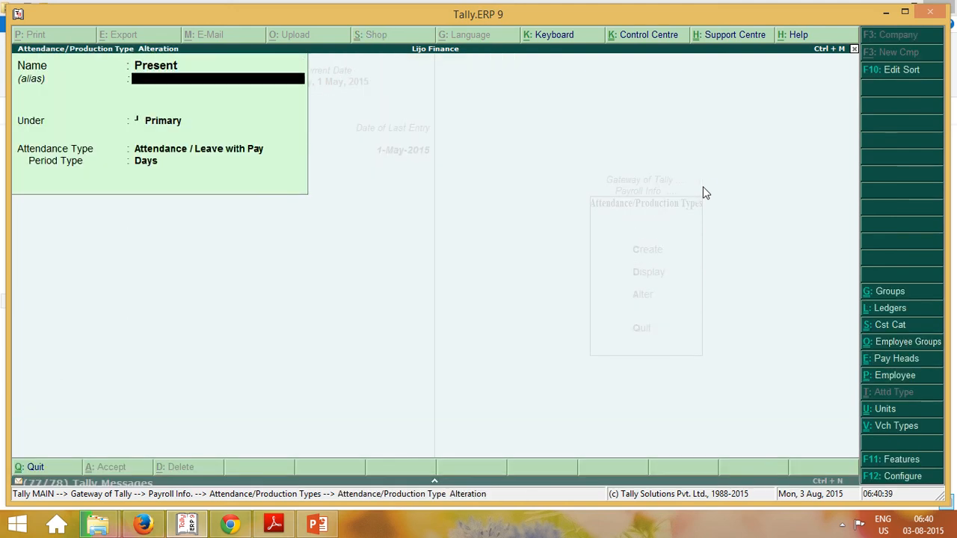
pyautogui.press('enter')
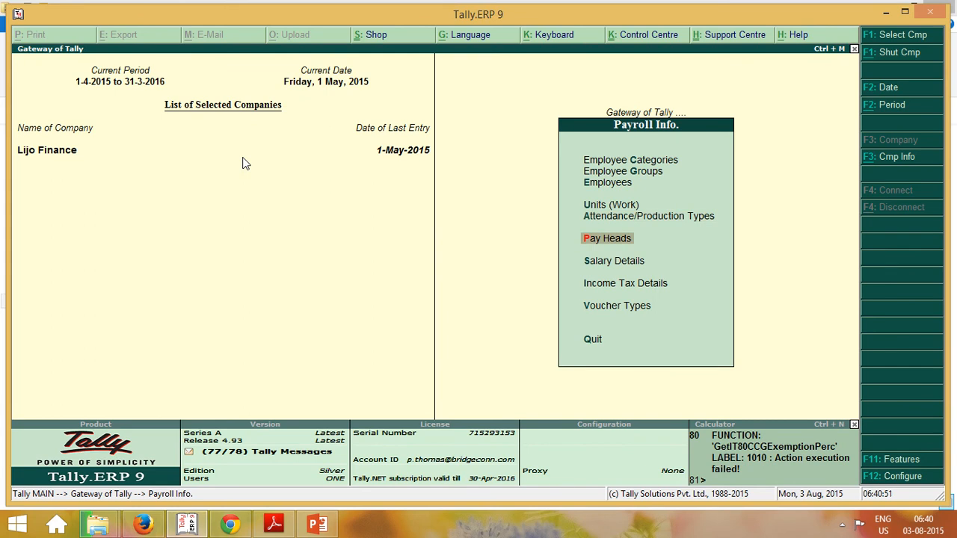
# Alter the Basic pay head, reviewing its Earnings type, Indirect Expenses group and attendance calculation
pyautogui.click(607, 238)
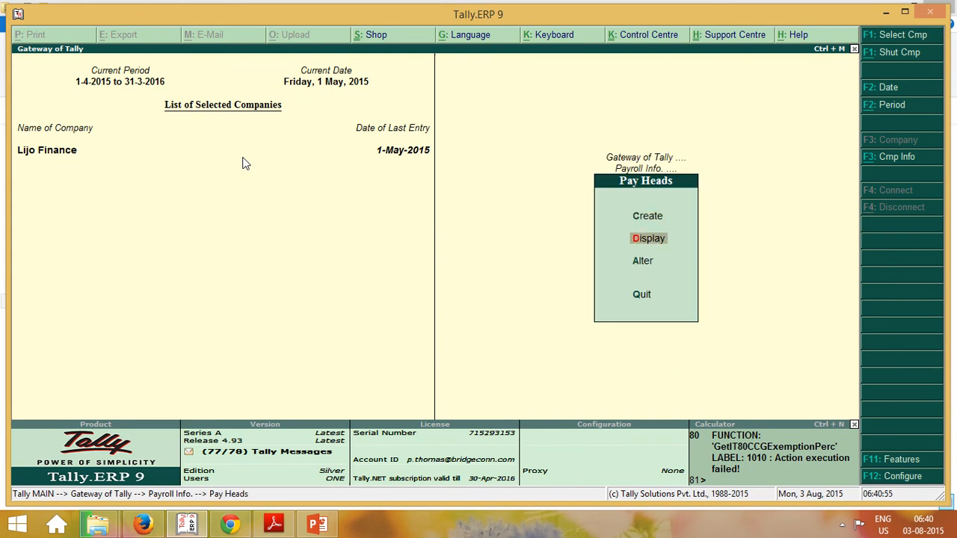
pyautogui.click(648, 238)
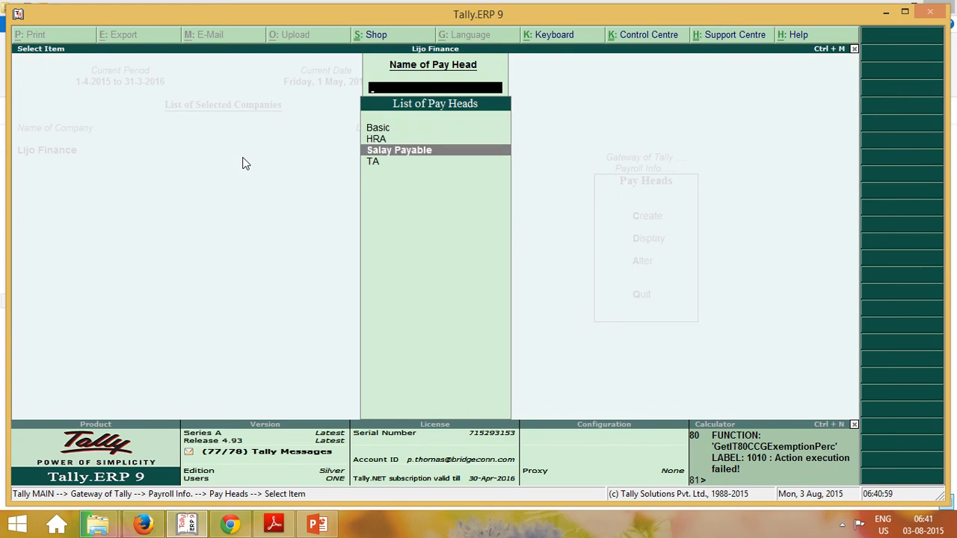
pyautogui.press('Down')
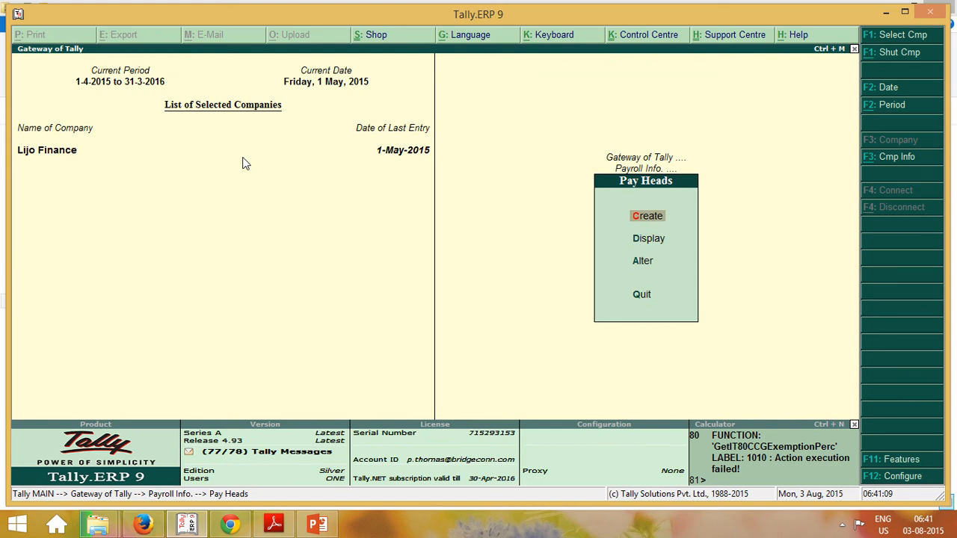
pyautogui.click(647, 216)
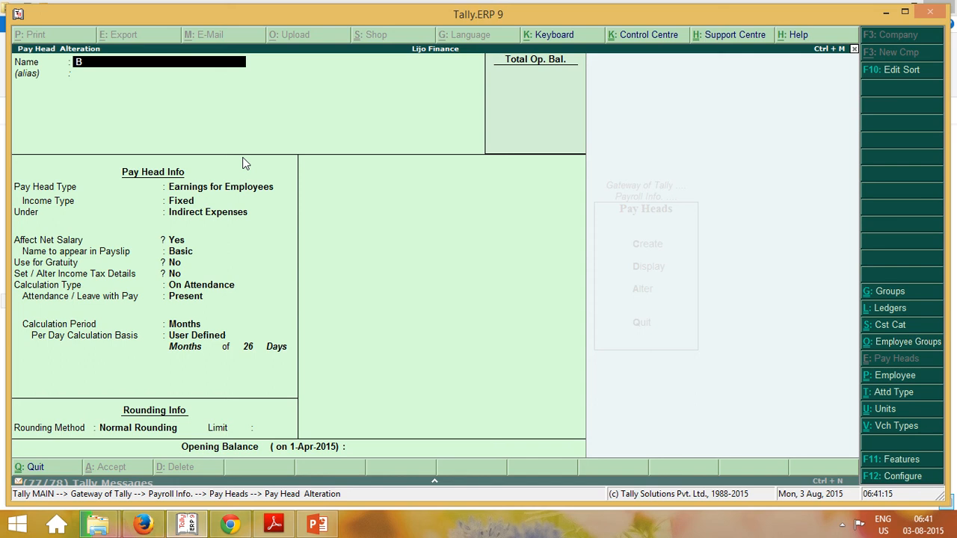
pyautogui.write('asic')
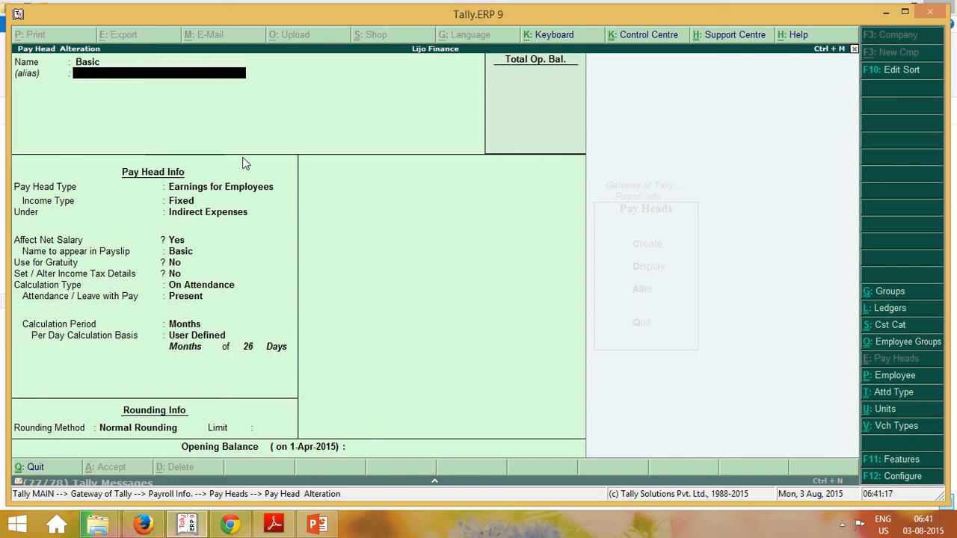
pyautogui.click(220, 187)
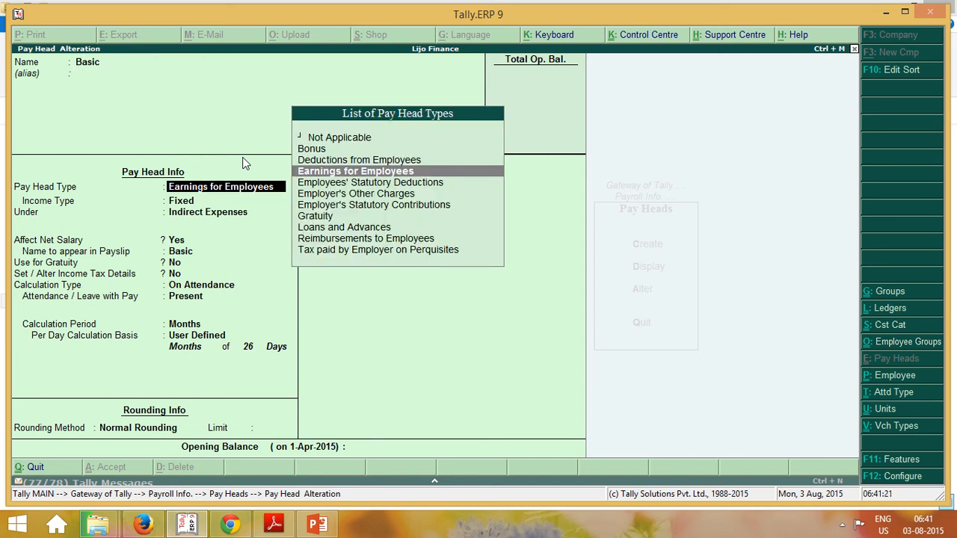
pyautogui.click(354, 171)
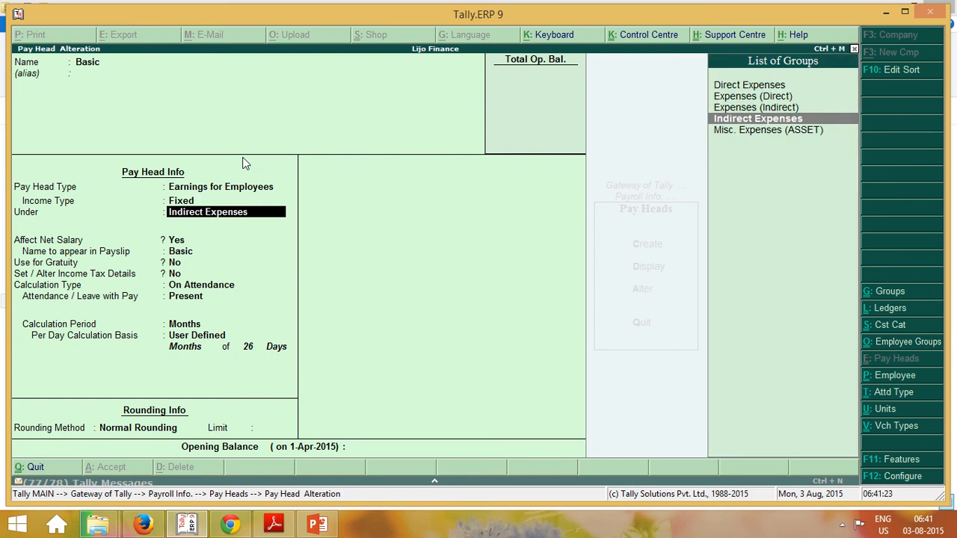
pyautogui.press('Enter')
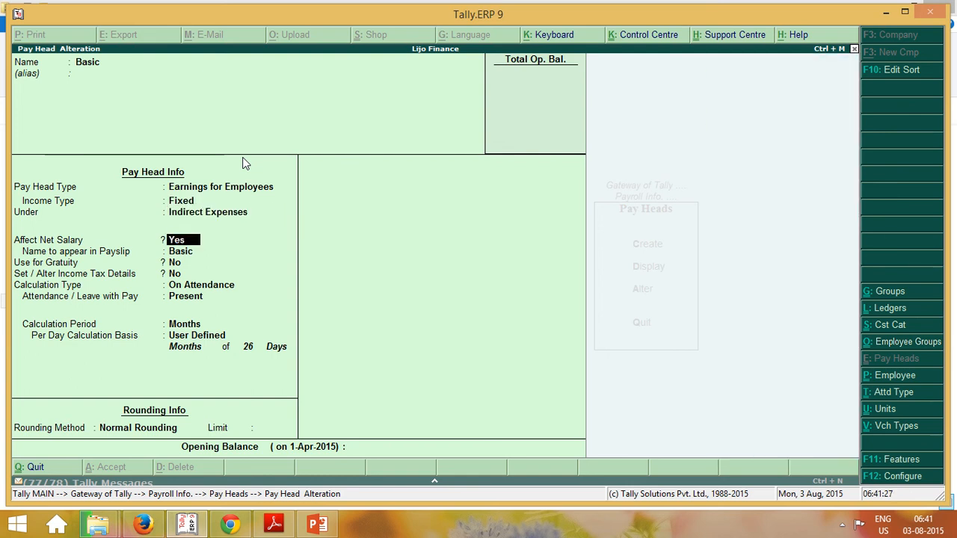
pyautogui.click(201, 285)
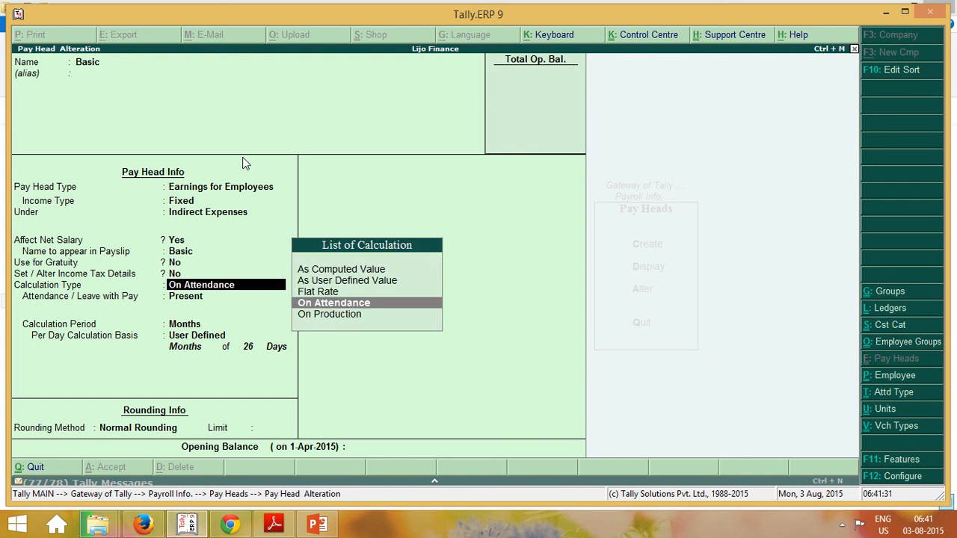
# Set Basic to a monthly, user-defined 26-day basis with Normal Rounding and save
pyautogui.press('Up')
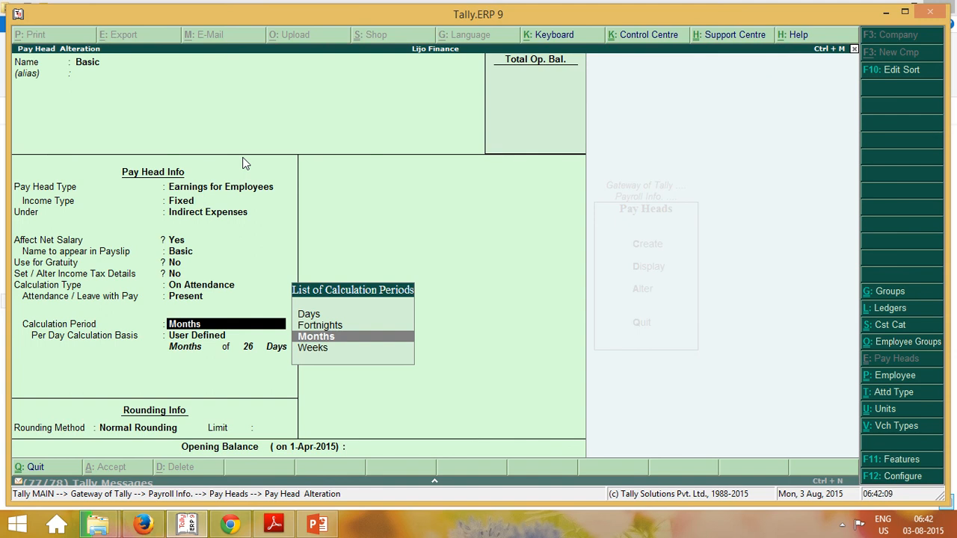
pyautogui.press('Up')
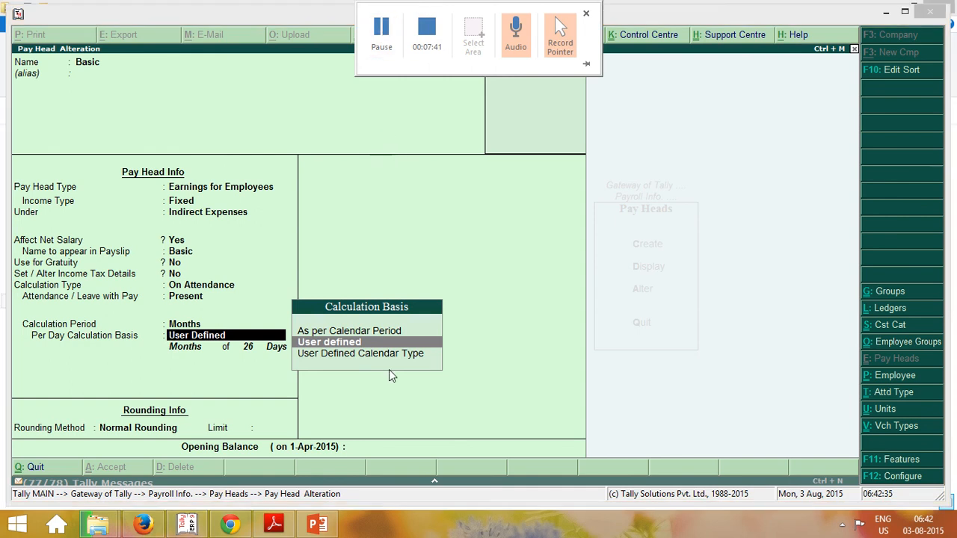
pyautogui.click(585, 15)
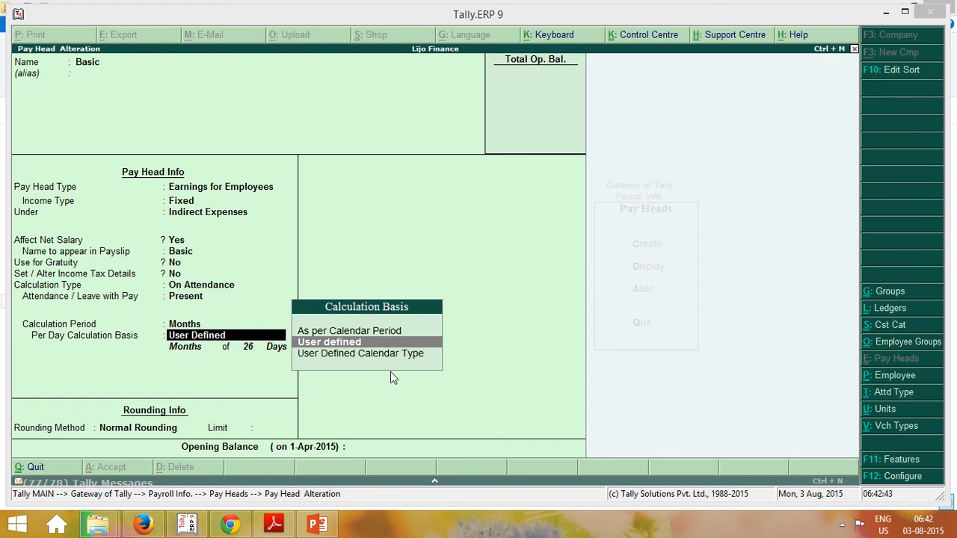
pyautogui.moveTo(364, 357)
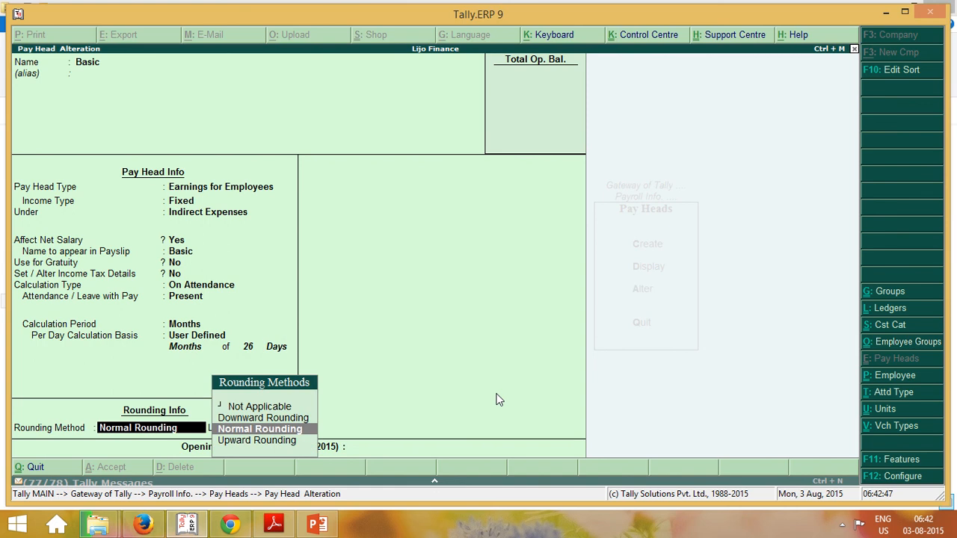
pyautogui.click(259, 429)
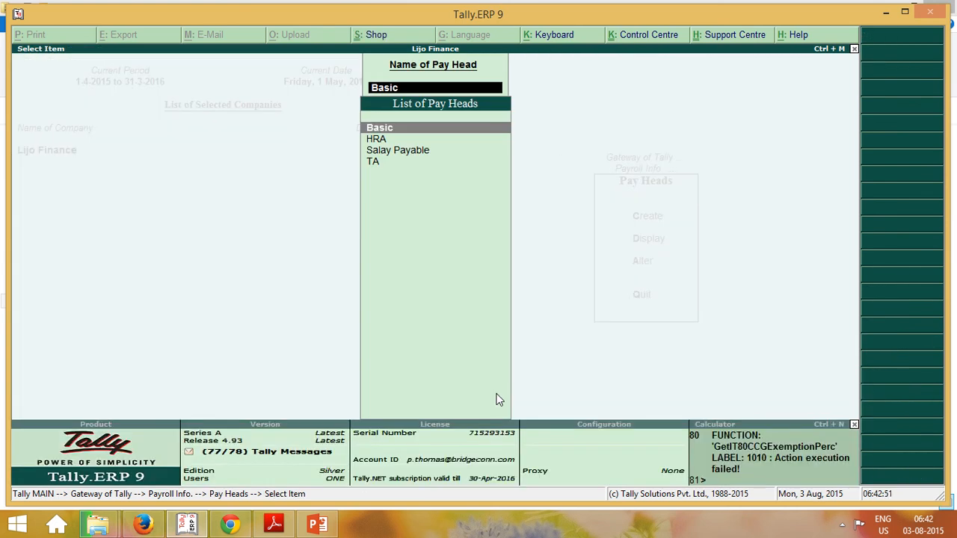
# Keep HRA as a flat-rate employee earning, then return to Payroll Info
pyautogui.click(375, 139)
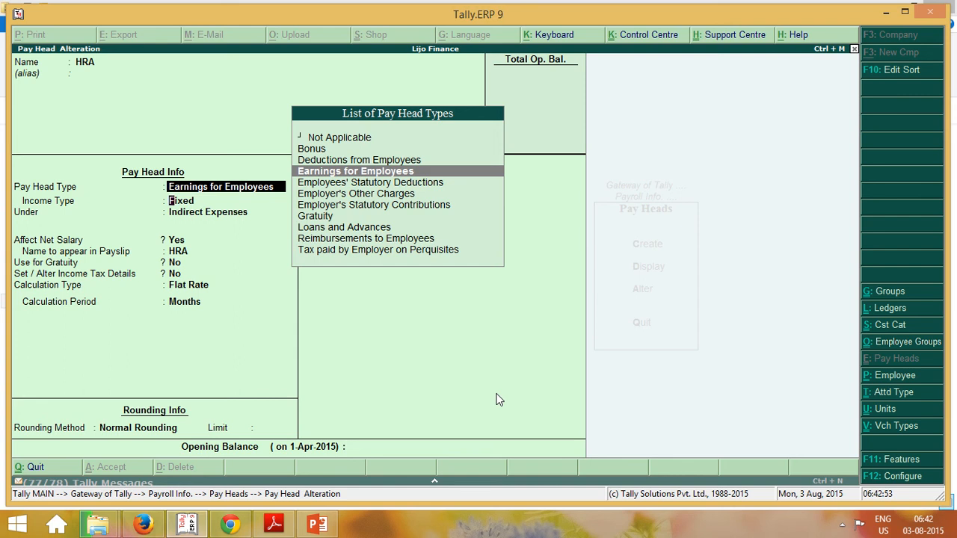
pyautogui.click(355, 170)
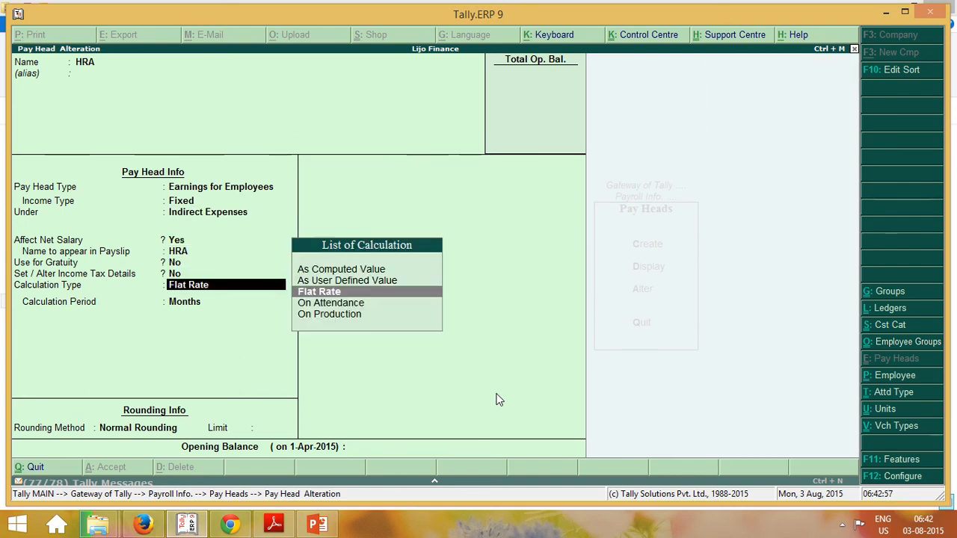
pyautogui.click(319, 291)
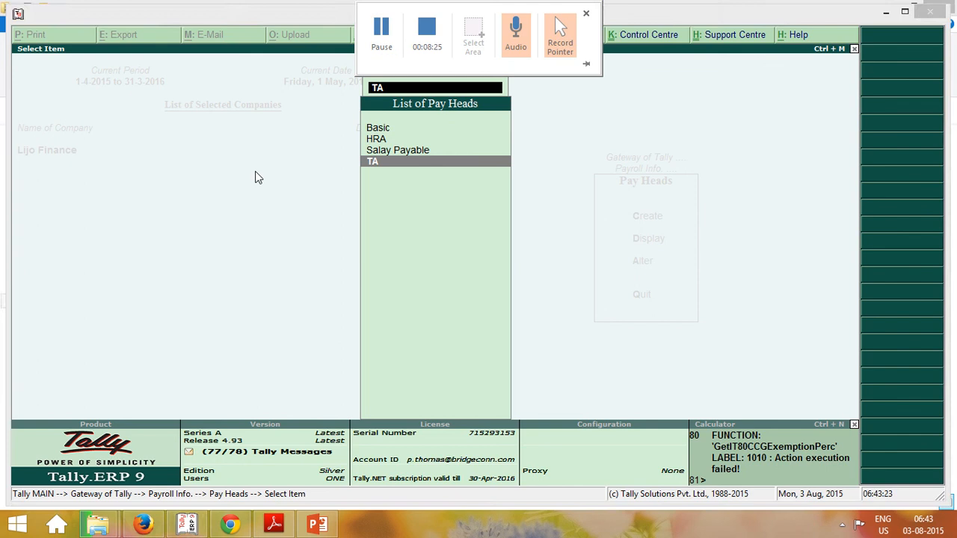
pyautogui.click(586, 14)
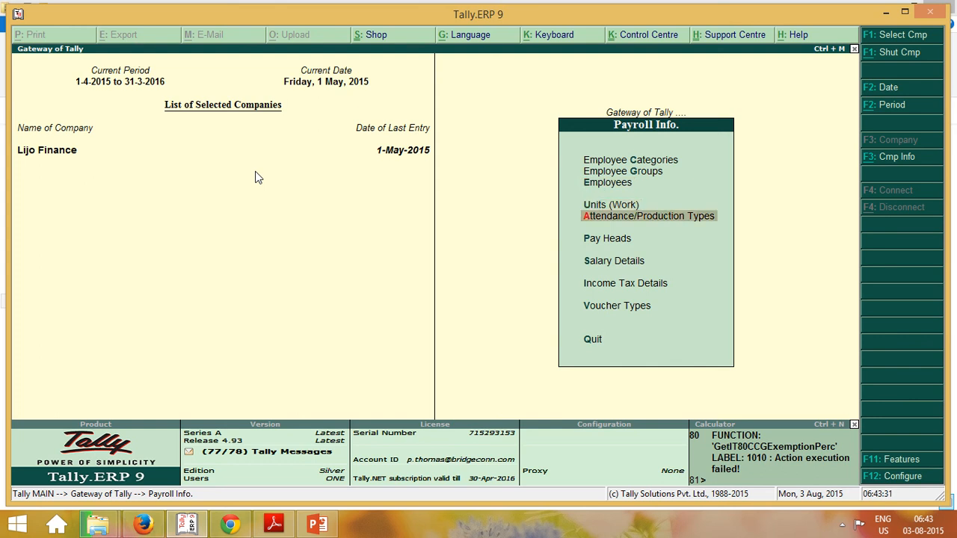
pyautogui.press('Down')
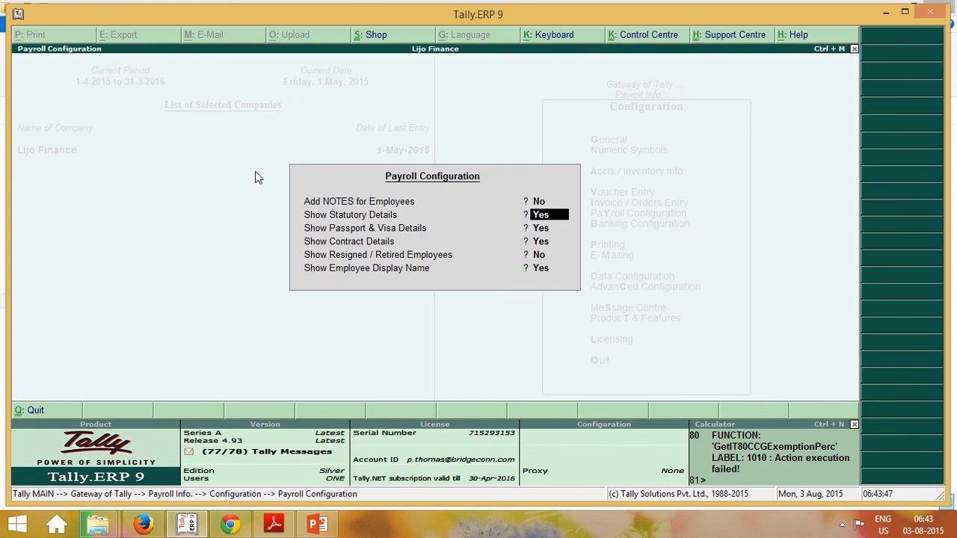
pyautogui.press('Down')
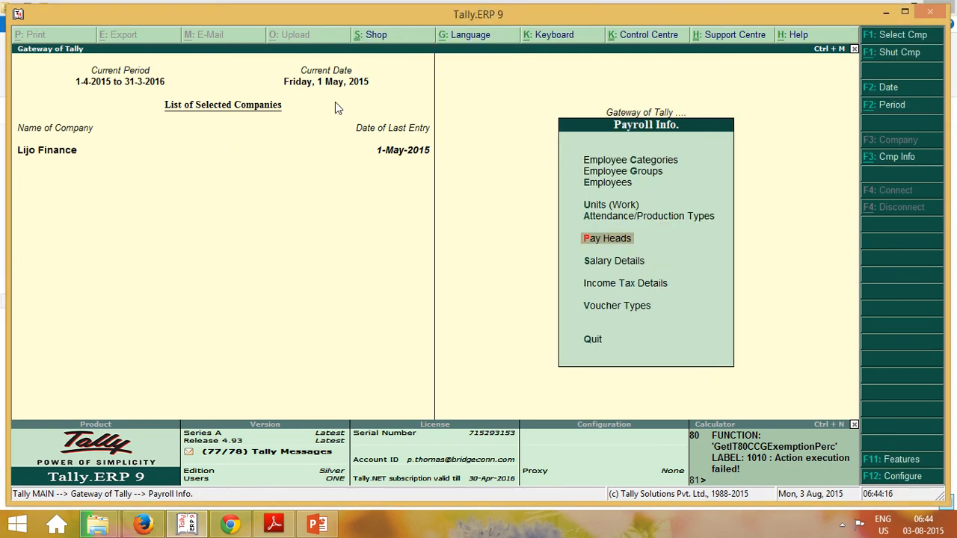
# Define Thomas's salary details with Basic 5,000 and HRA 5,000 per month
pyautogui.click(614, 260)
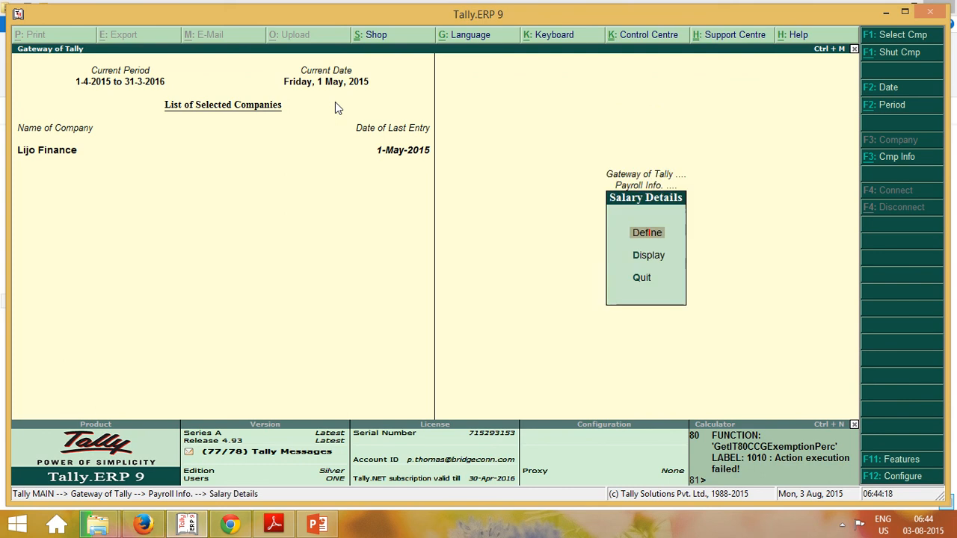
pyautogui.click(647, 233)
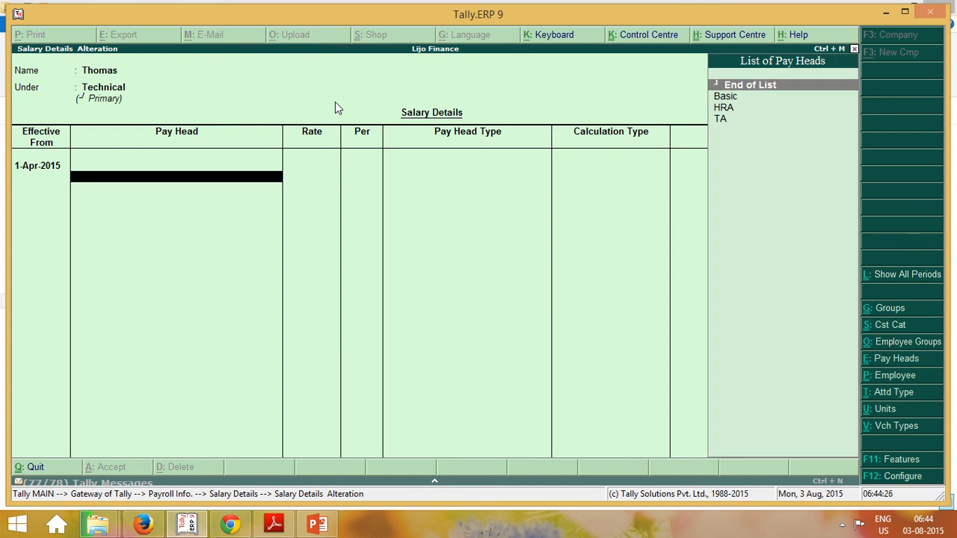
pyautogui.click(725, 95)
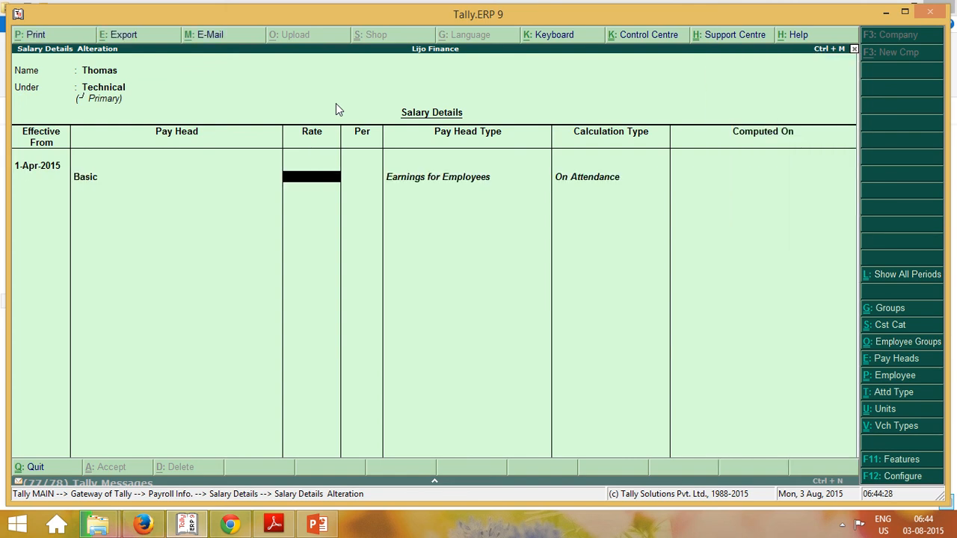
pyautogui.moveTo(534, 199)
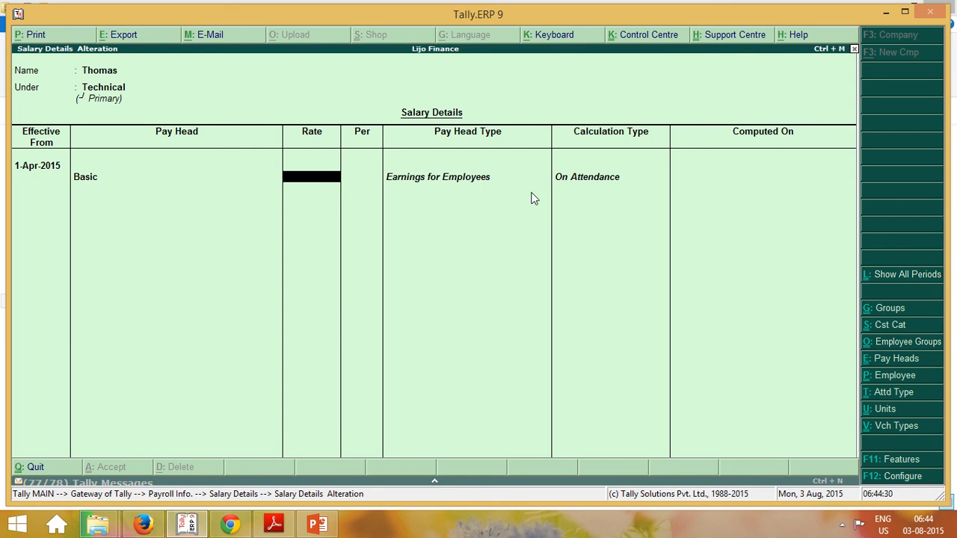
pyautogui.write('5000')
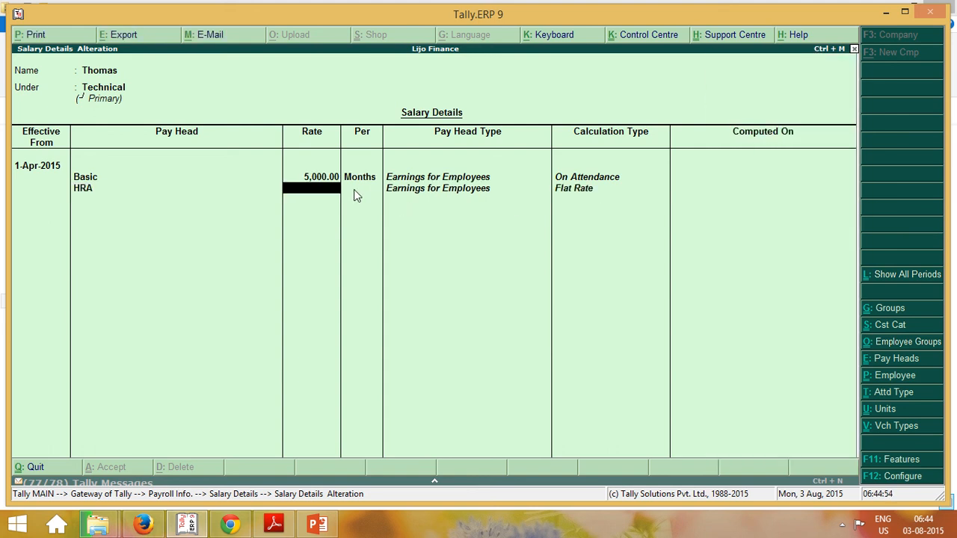
pyautogui.write('5000')
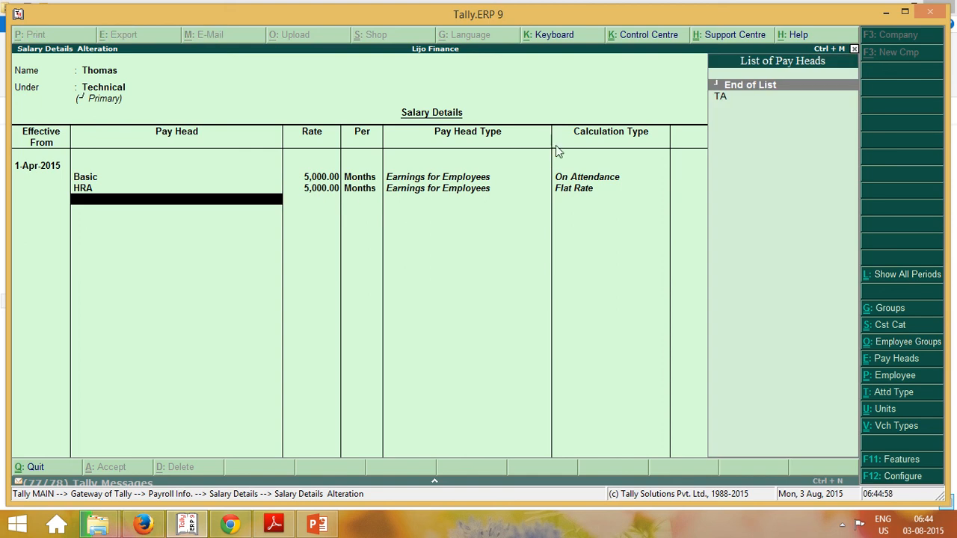
pyautogui.click(719, 96)
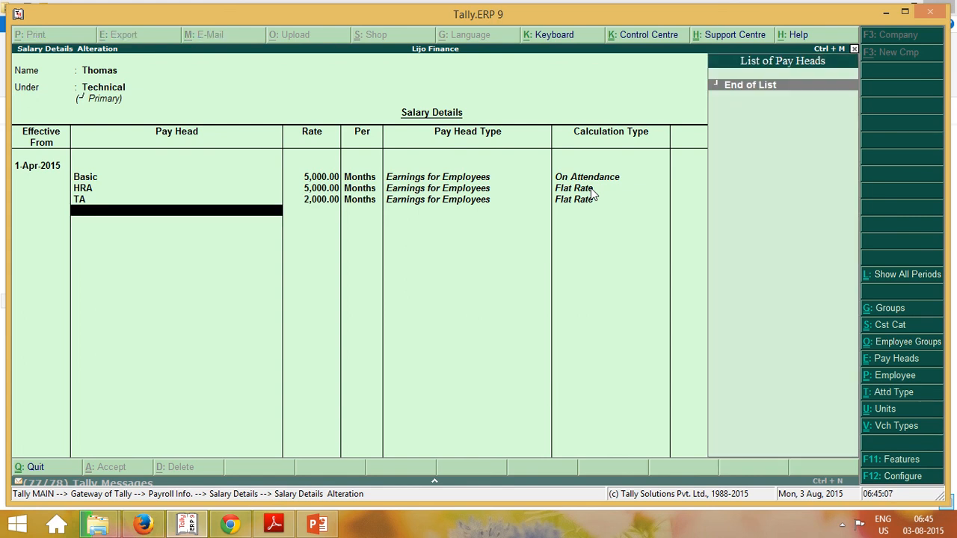
# Add TA at 2,000 per month, end the pay head list, and accept the Start Type prompt
pyautogui.press('Enter')
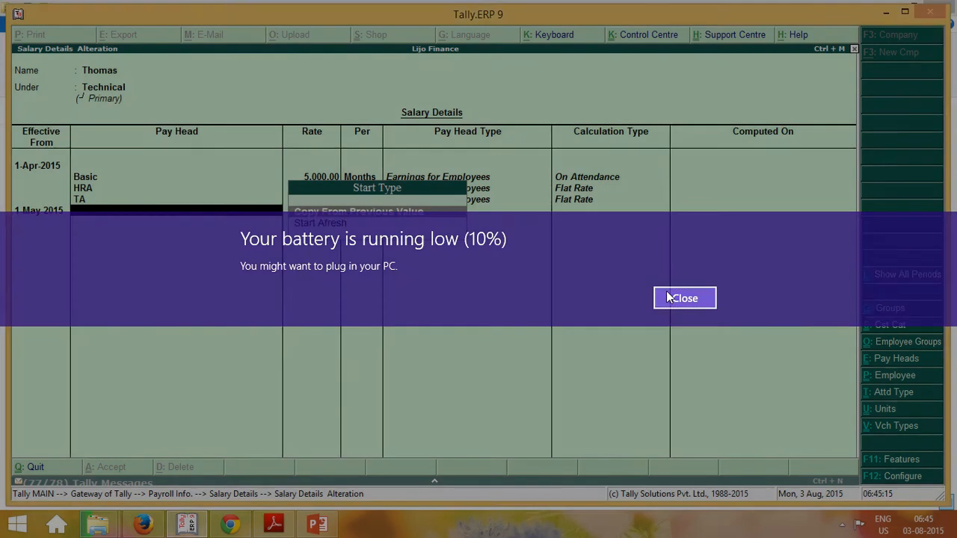
pyautogui.click(684, 298)
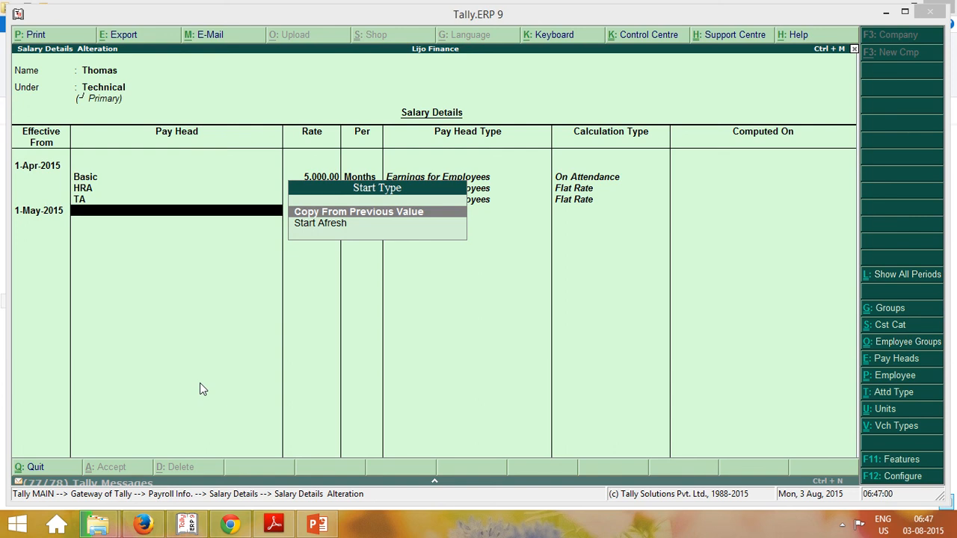
pyautogui.click(358, 211)
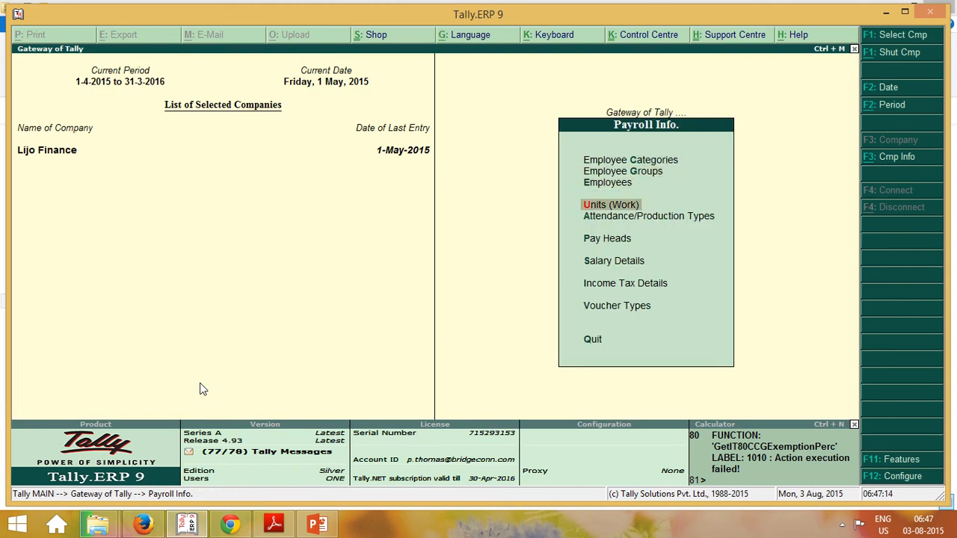
# Quit the Payroll Info menu back to the Gateway of Tally
pyautogui.click(614, 260)
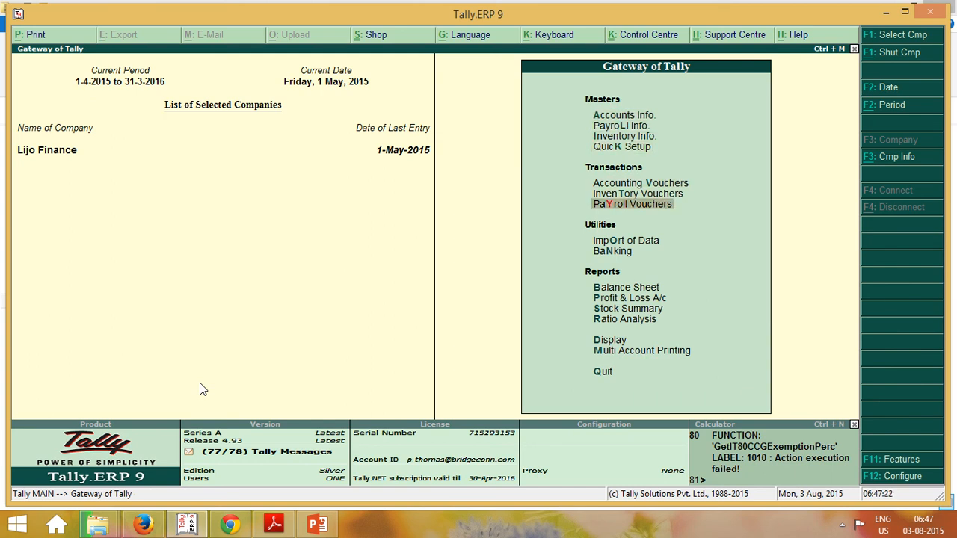
# Auto-fill and accept an attendance voucher for Thomas dated 30-4-2015
pyautogui.click(631, 204)
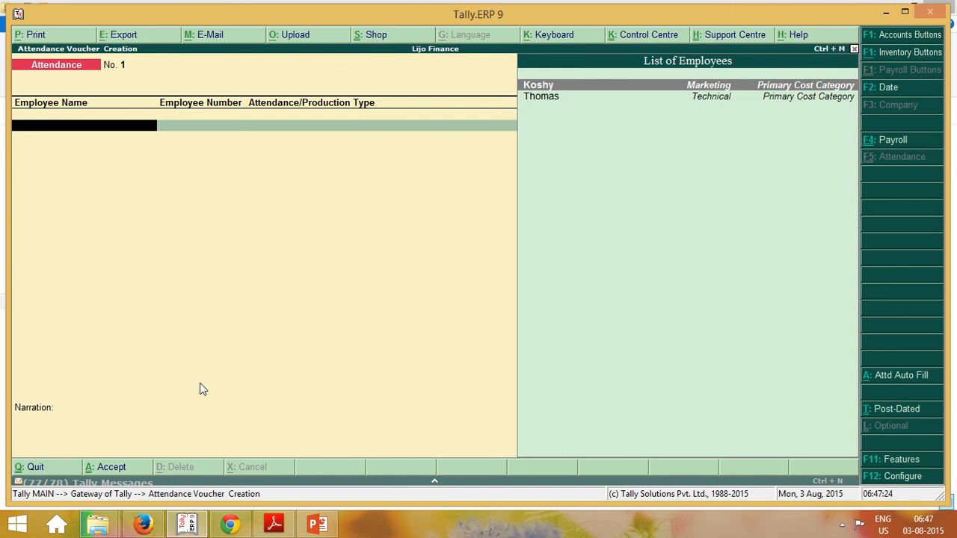
pyautogui.moveTo(123, 101)
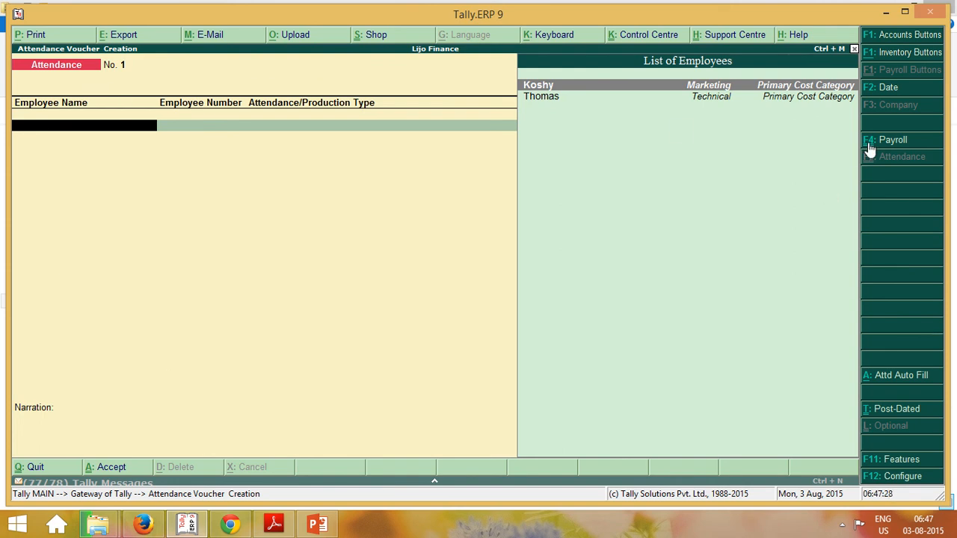
pyautogui.click(893, 140)
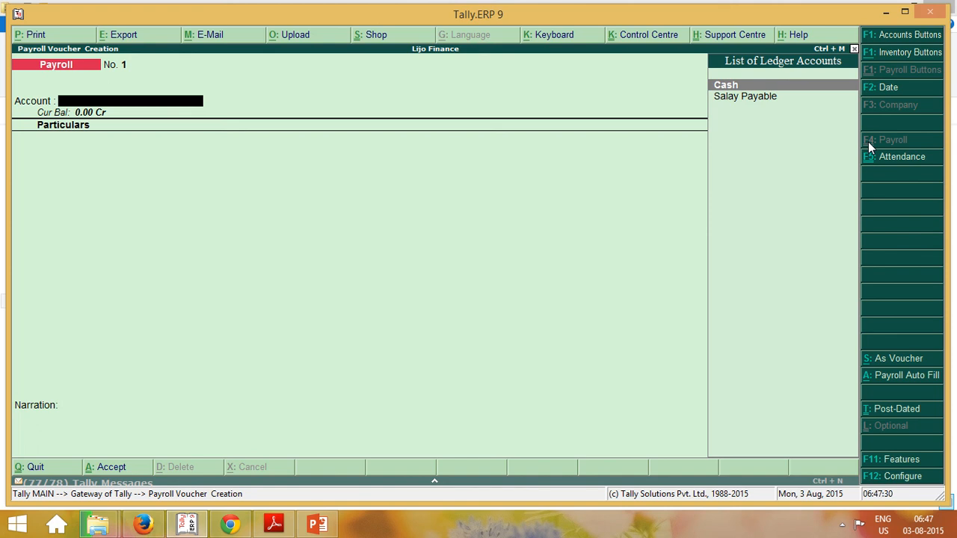
pyautogui.click(902, 157)
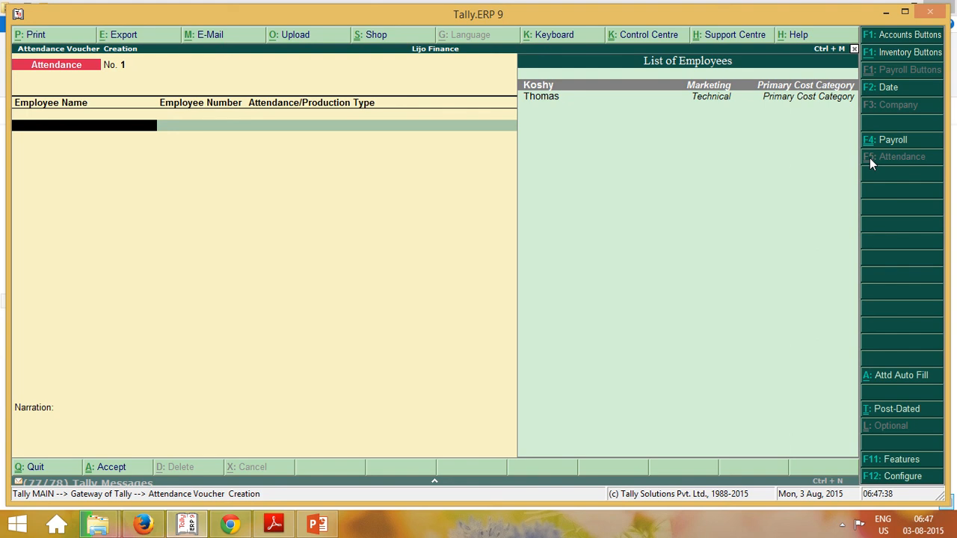
pyautogui.click(898, 375)
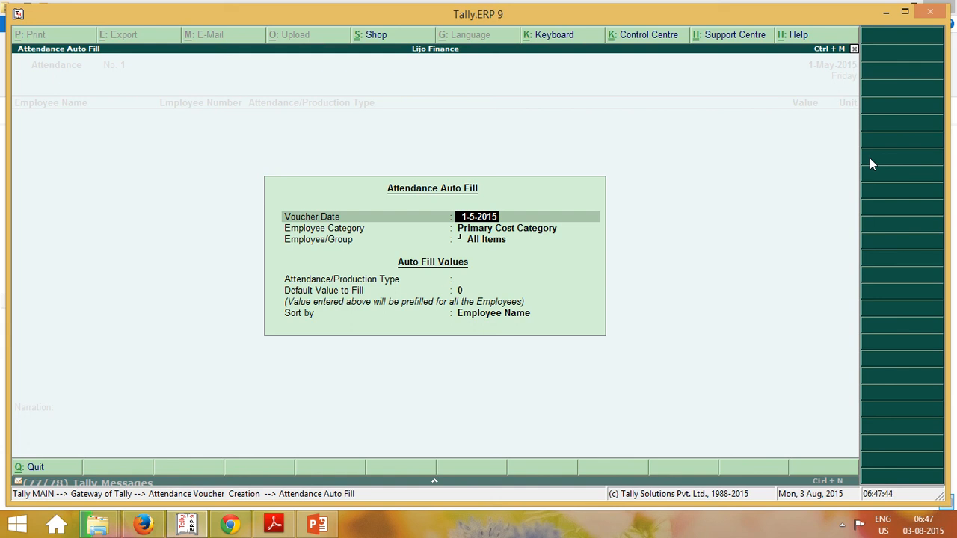
pyautogui.write('30')
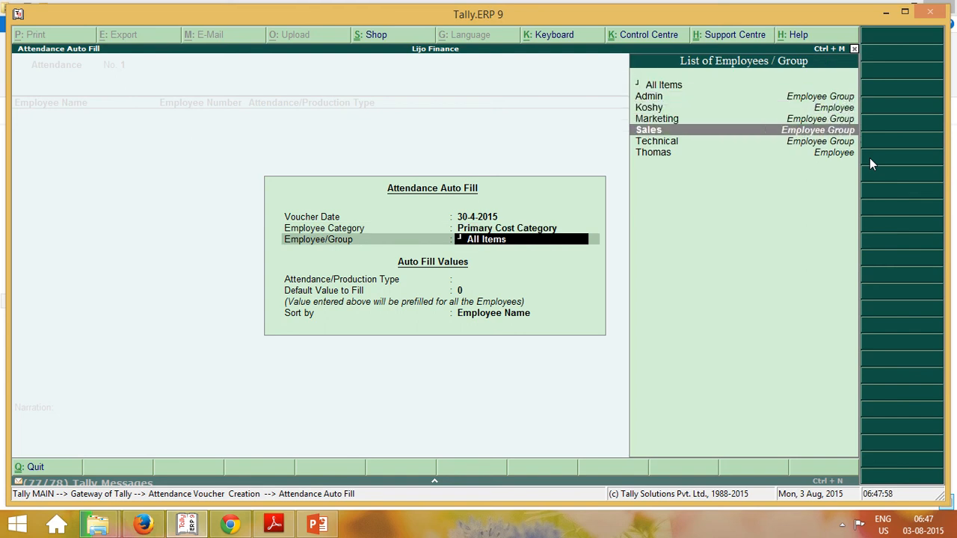
pyautogui.click(652, 152)
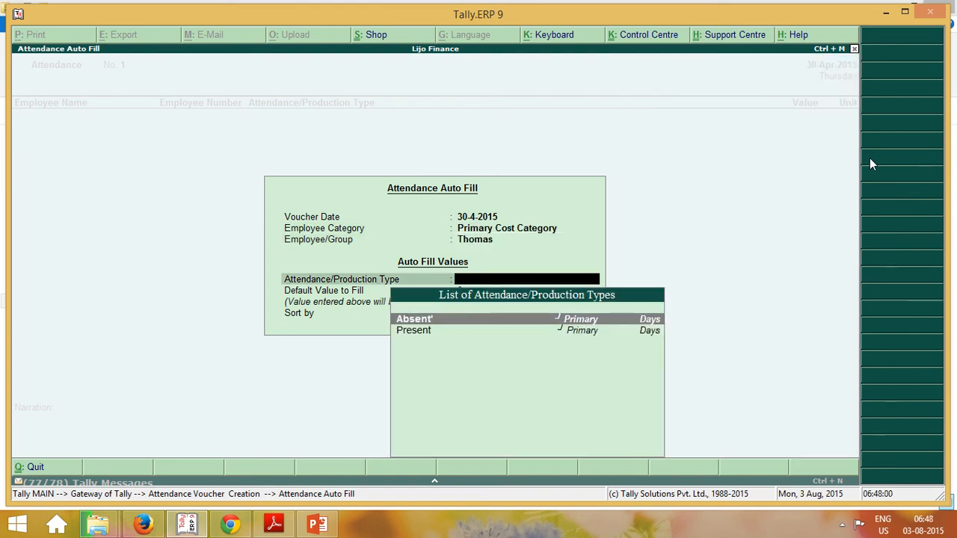
pyautogui.click(414, 319)
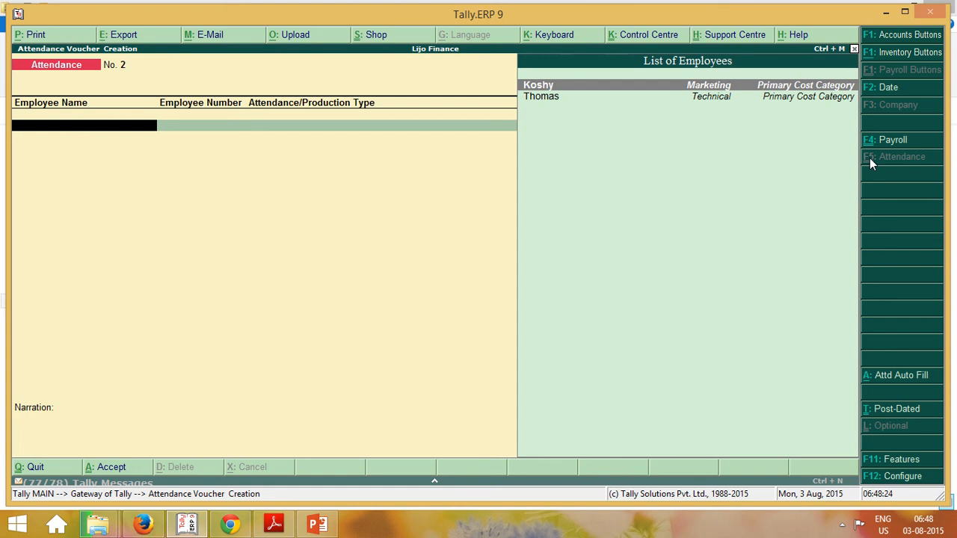
# Auto-fill attendance voucher No. 2 for Thomas, sorted by employee name
pyautogui.click(901, 375)
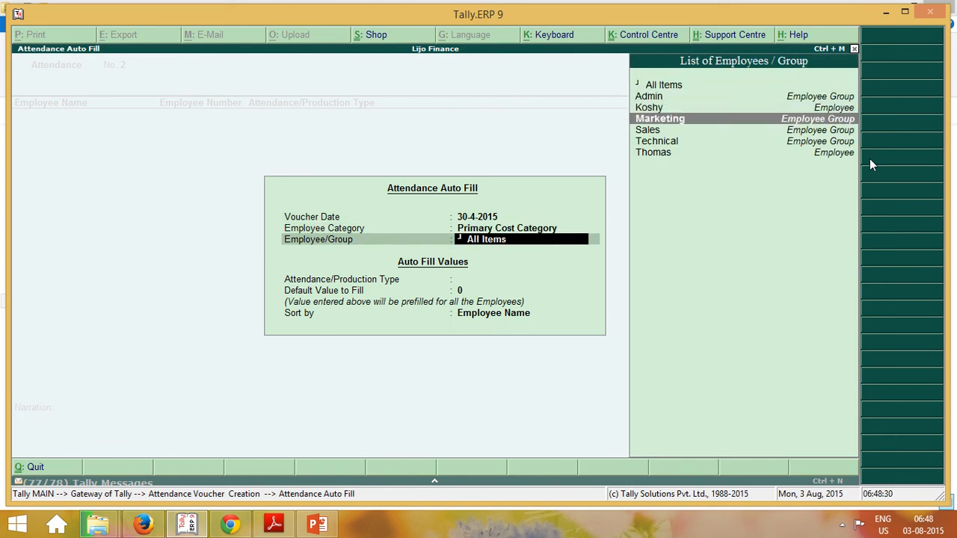
pyautogui.click(653, 152)
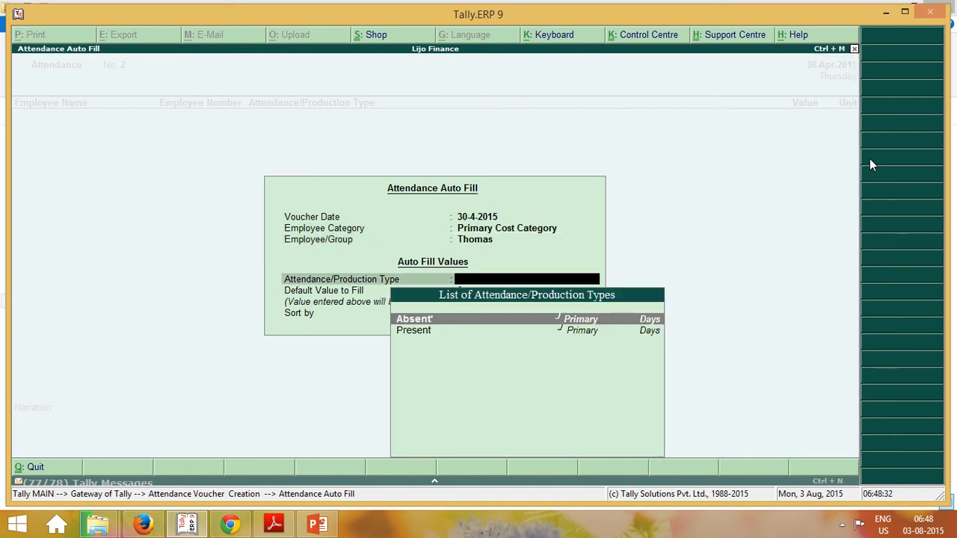
pyautogui.click(414, 330)
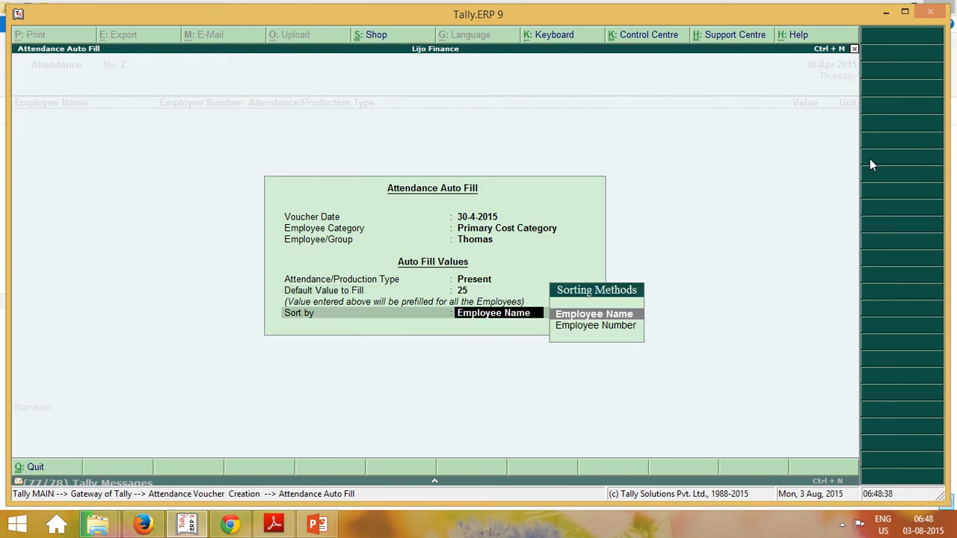
pyautogui.click(594, 313)
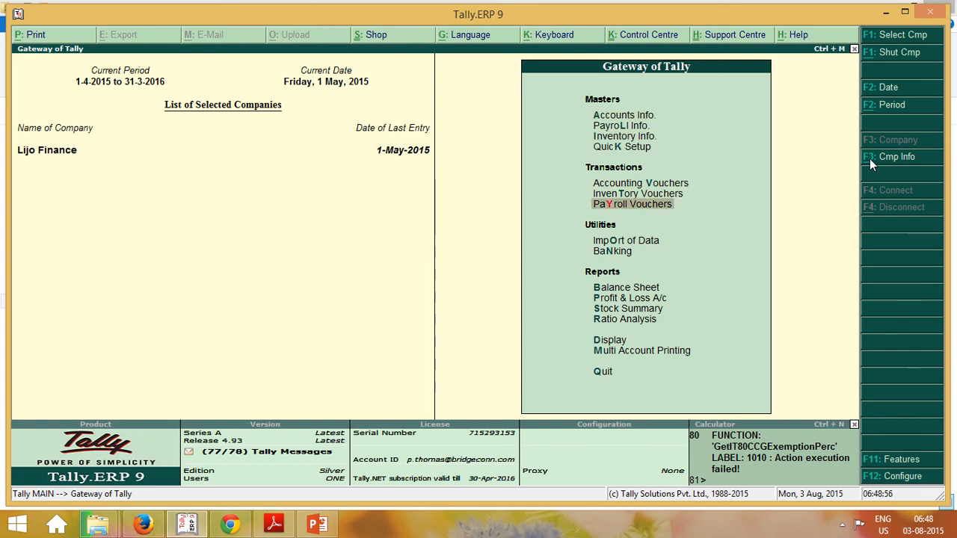
# Set up a Salary payroll auto fill for Thomas, moving to the Salay Payable ledger
pyautogui.click(628, 204)
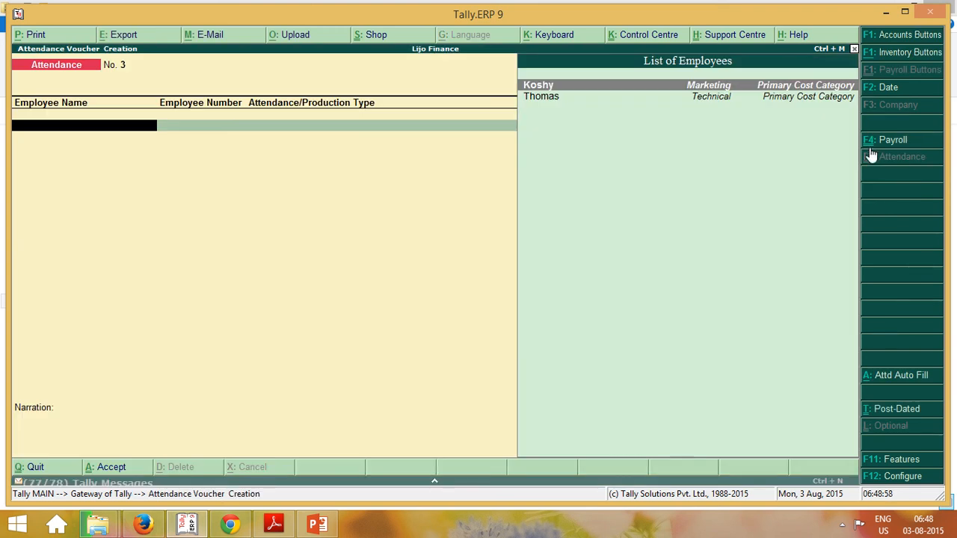
pyautogui.click(892, 140)
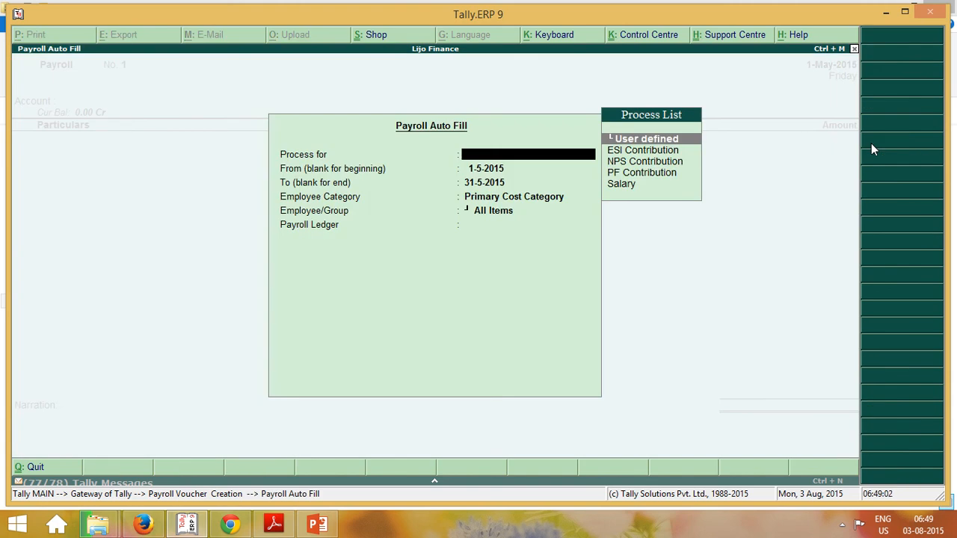
pyautogui.click(621, 183)
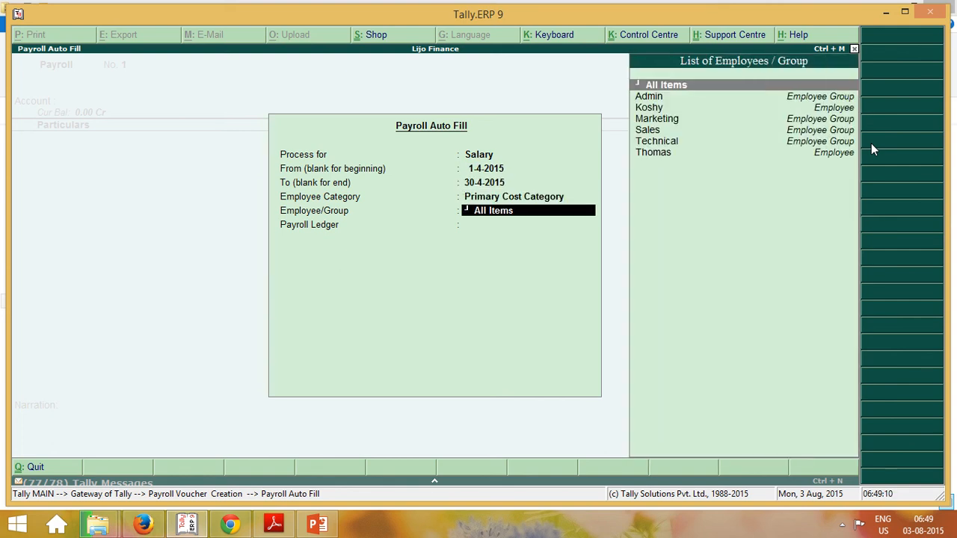
pyautogui.click(652, 152)
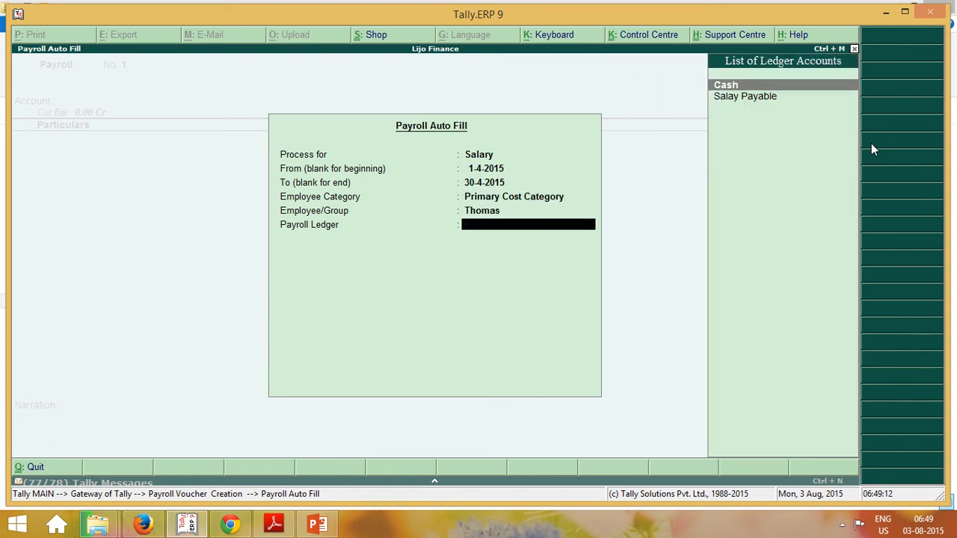
pyautogui.press('Down')
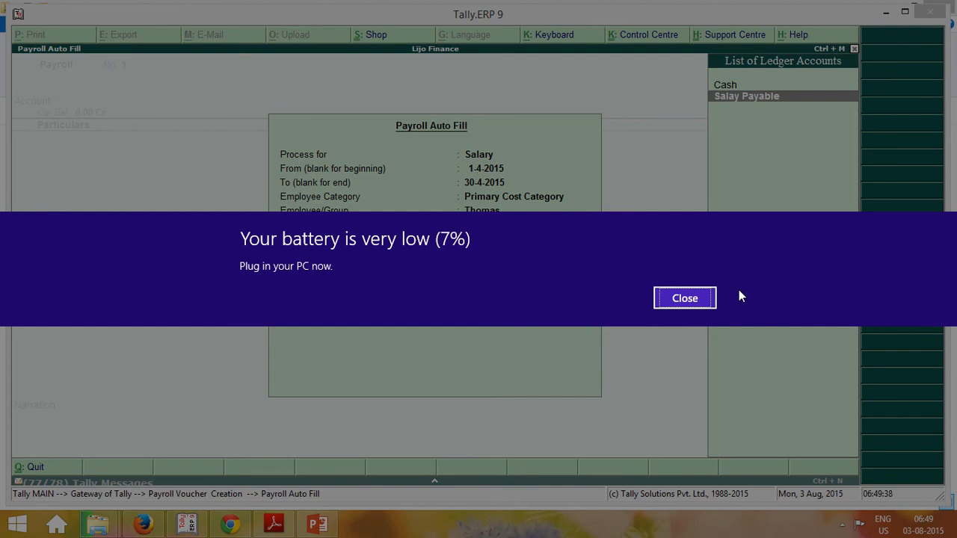
pyautogui.click(685, 298)
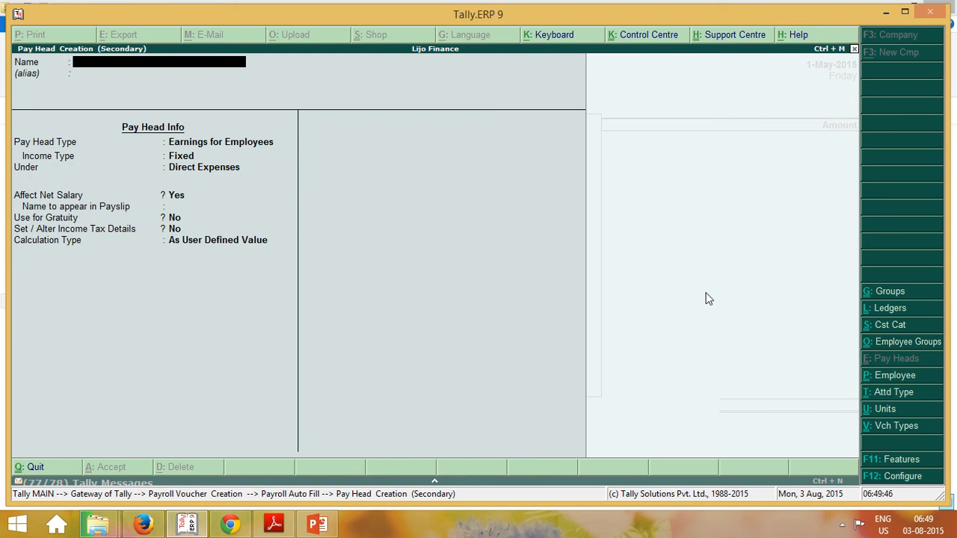
pyautogui.write('Salary Payable')
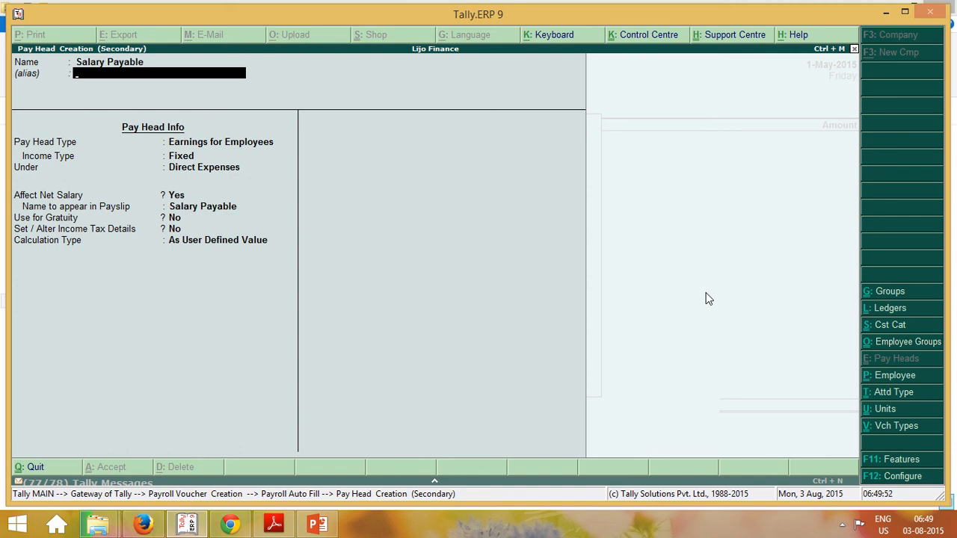
pyautogui.click(221, 141)
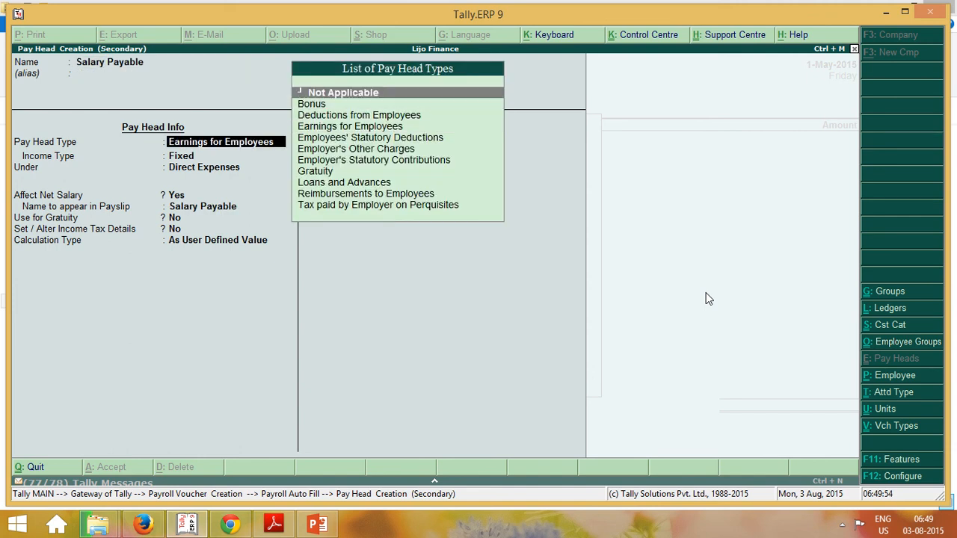
pyautogui.click(344, 92)
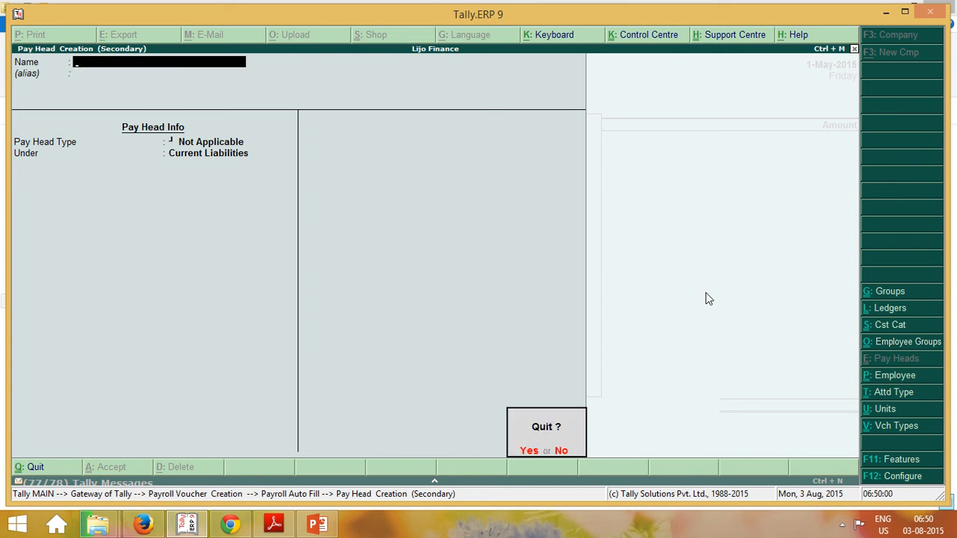
pyautogui.click(529, 451)
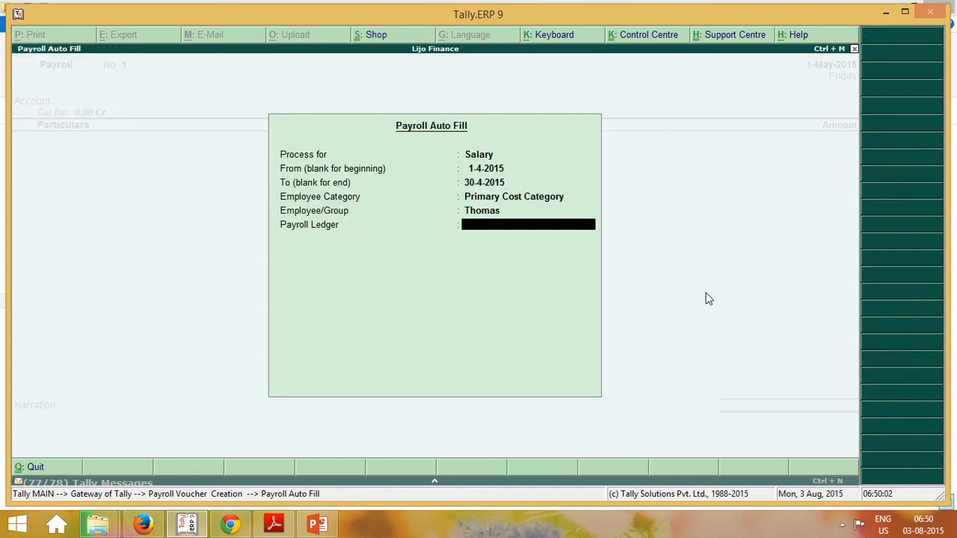
pyautogui.write('Salay Payable')
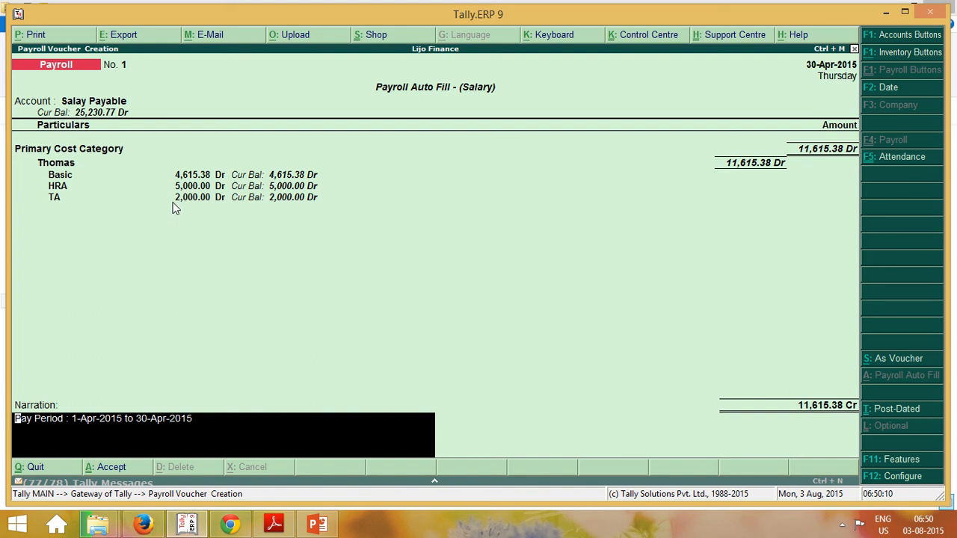
pyautogui.moveTo(221, 199)
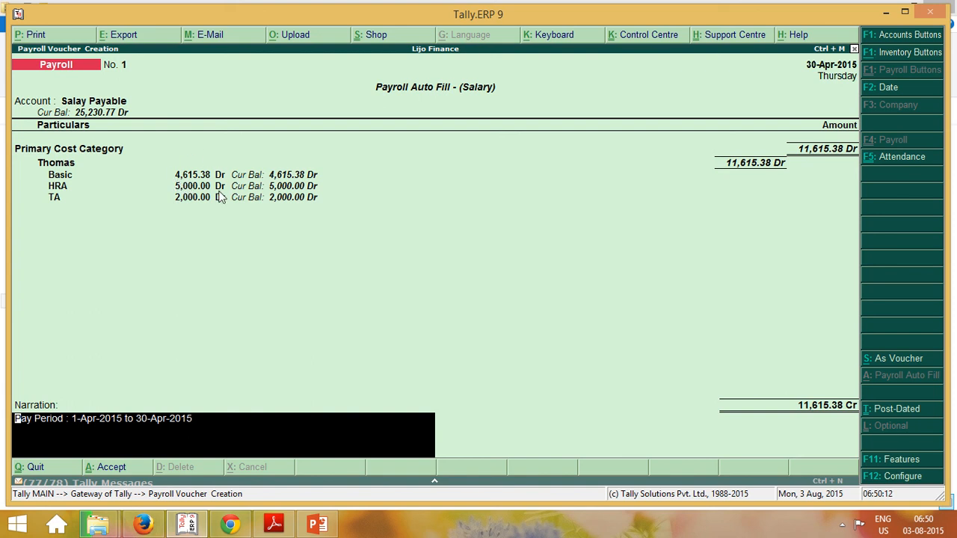
pyautogui.moveTo(225, 217)
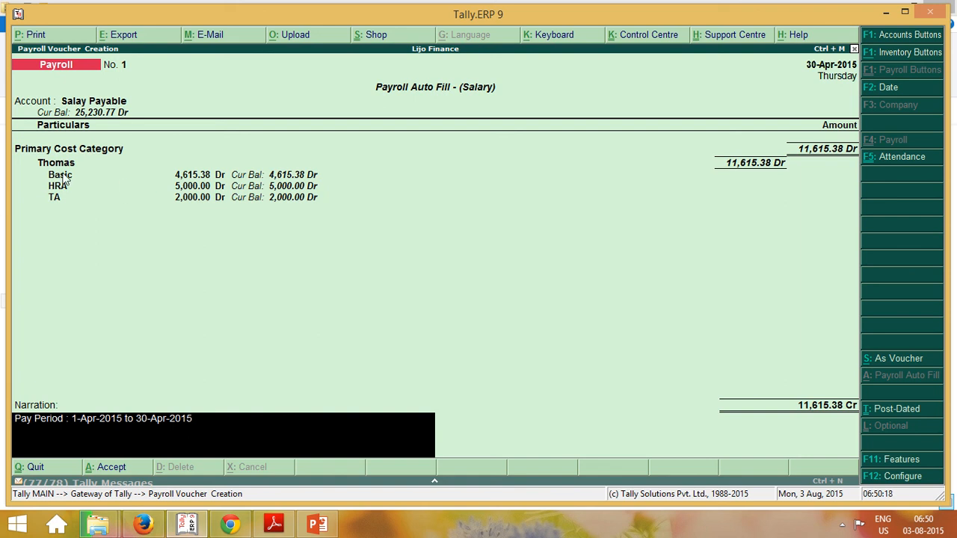
pyautogui.moveTo(65, 189)
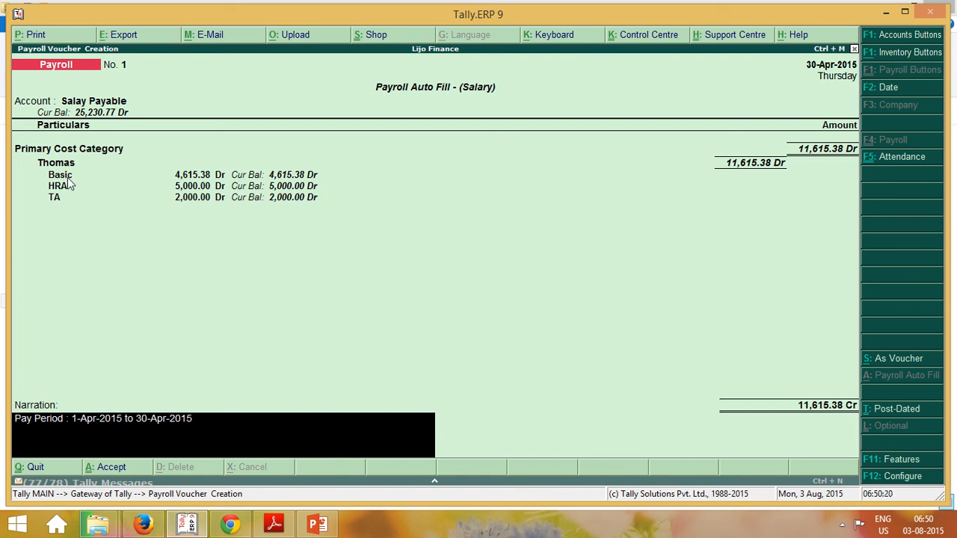
pyautogui.moveTo(204, 197)
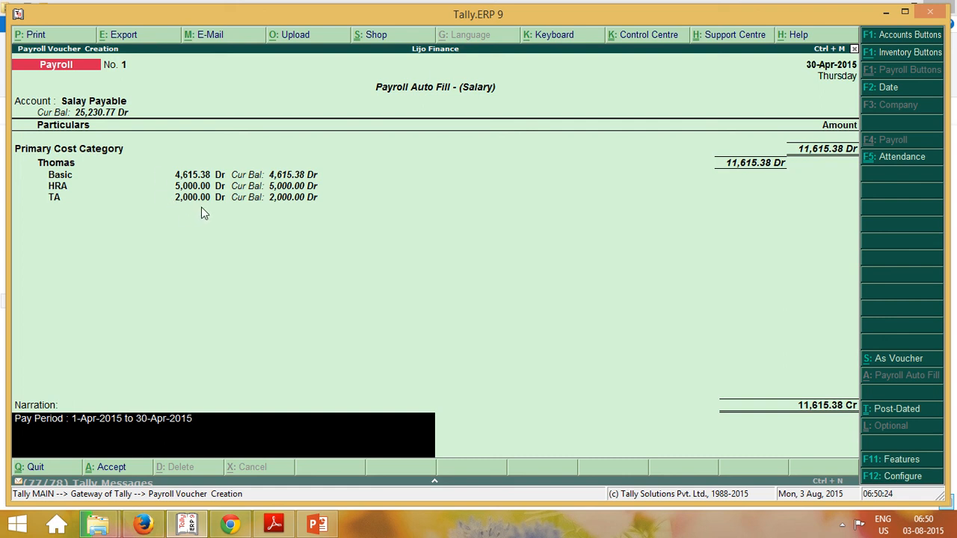
pyautogui.moveTo(321, 291)
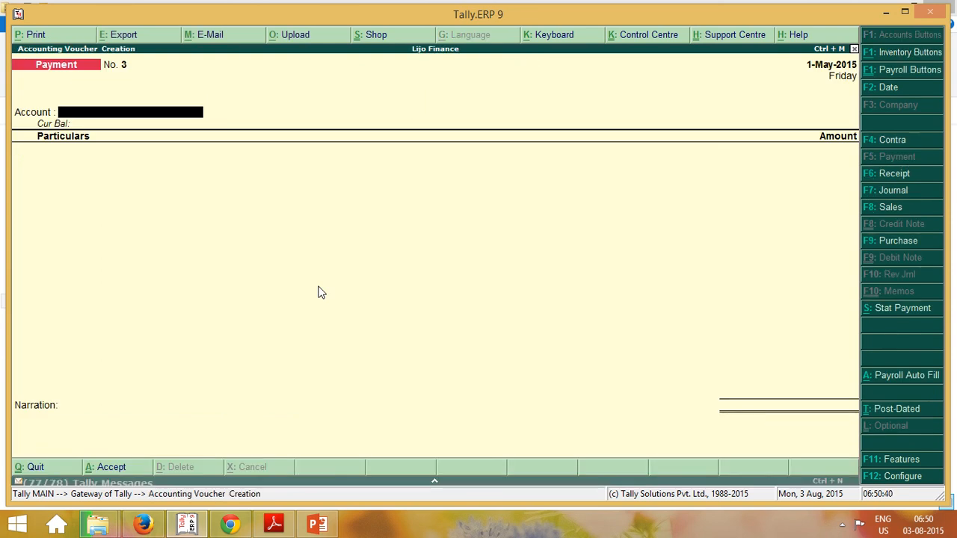
# Auto-fill Thomas's April 2015 salary payment, paid from Cash
pyautogui.click(903, 375)
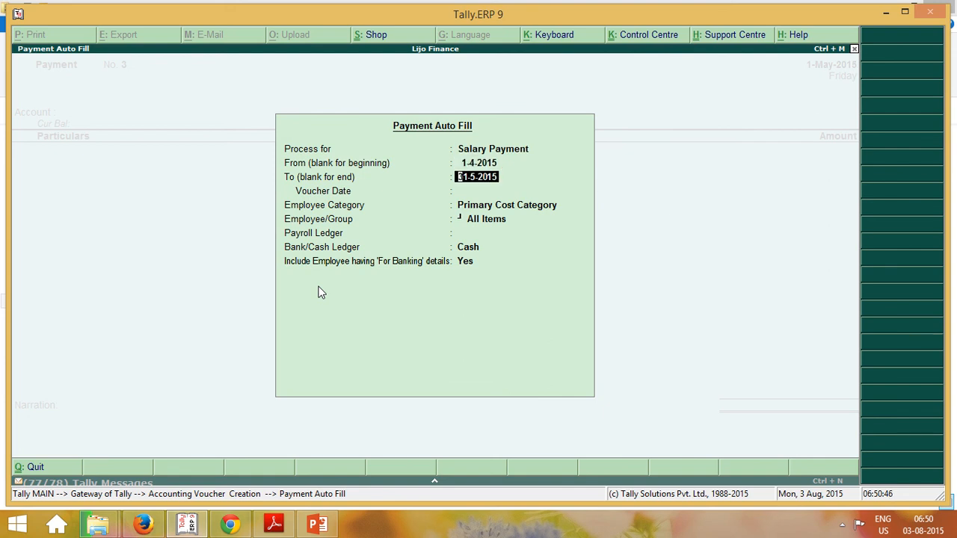
pyautogui.press('enter')
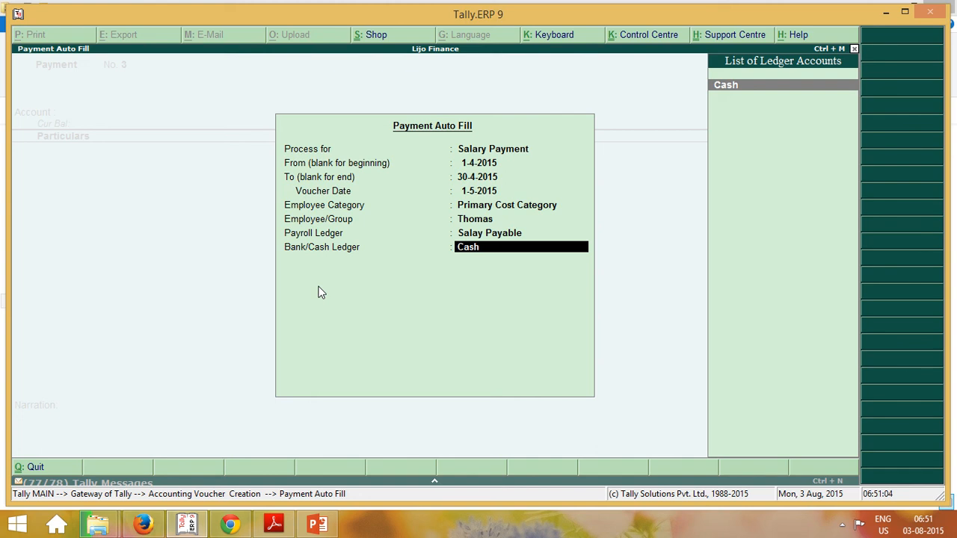
pyautogui.press('enter')
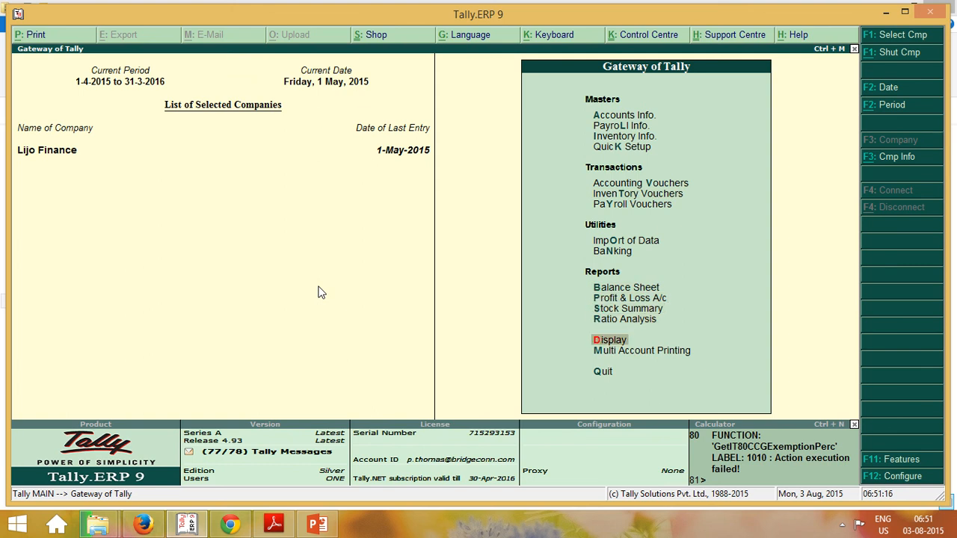
# Display Thomas's single pay slip for the April 2015 period
pyautogui.click(597, 339)
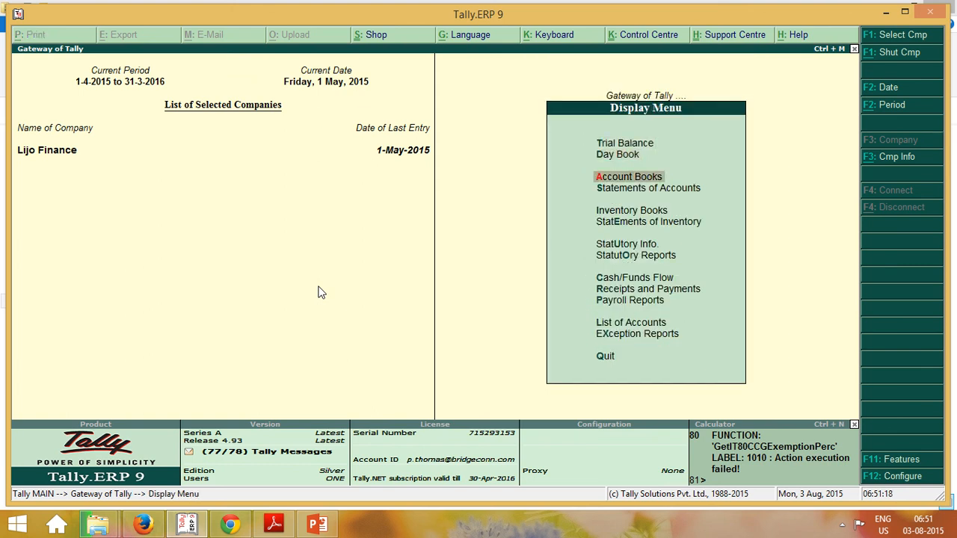
pyautogui.click(630, 300)
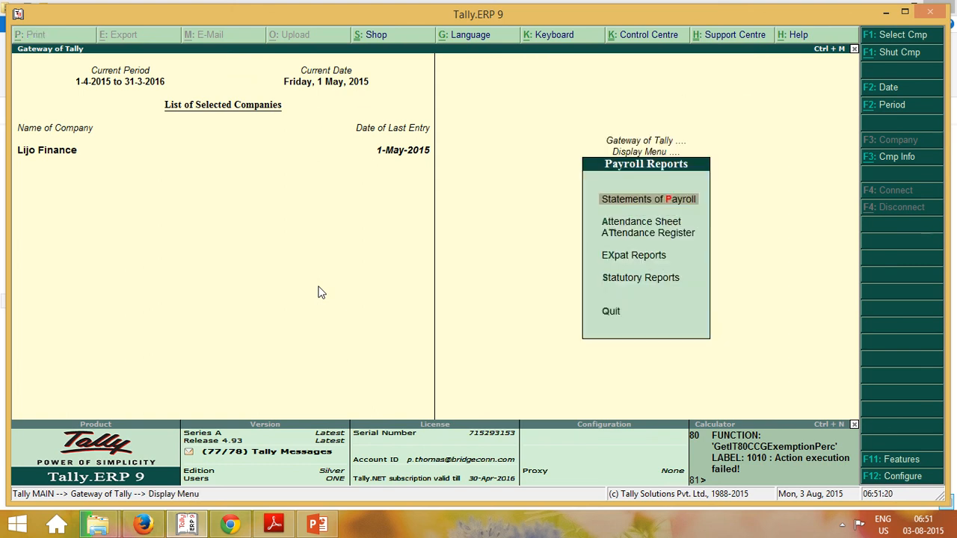
pyautogui.click(648, 199)
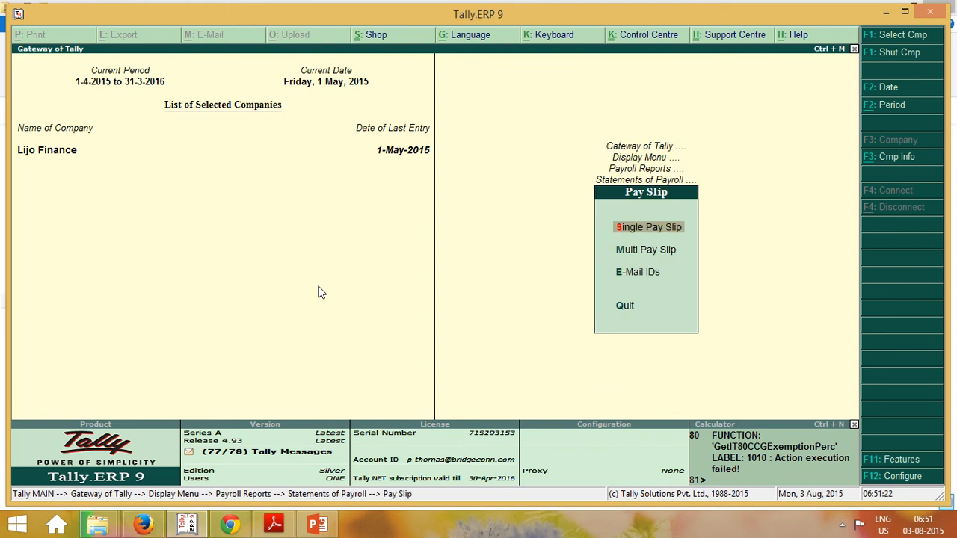
pyautogui.click(648, 226)
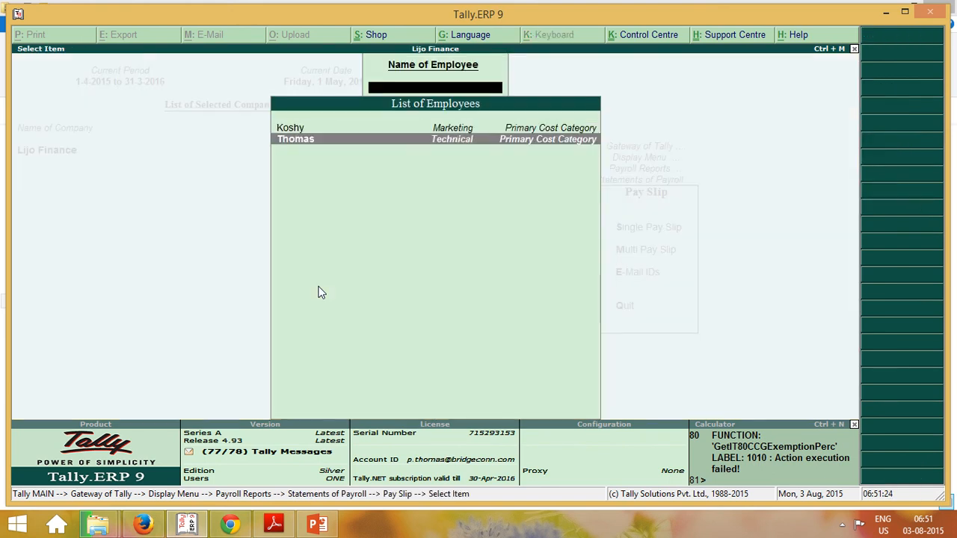
pyautogui.click(295, 139)
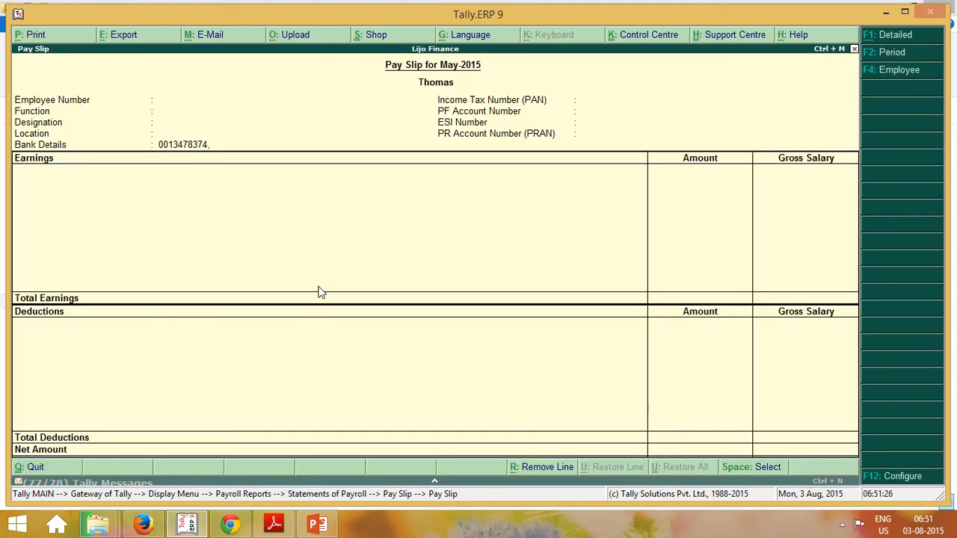
pyautogui.click(895, 52)
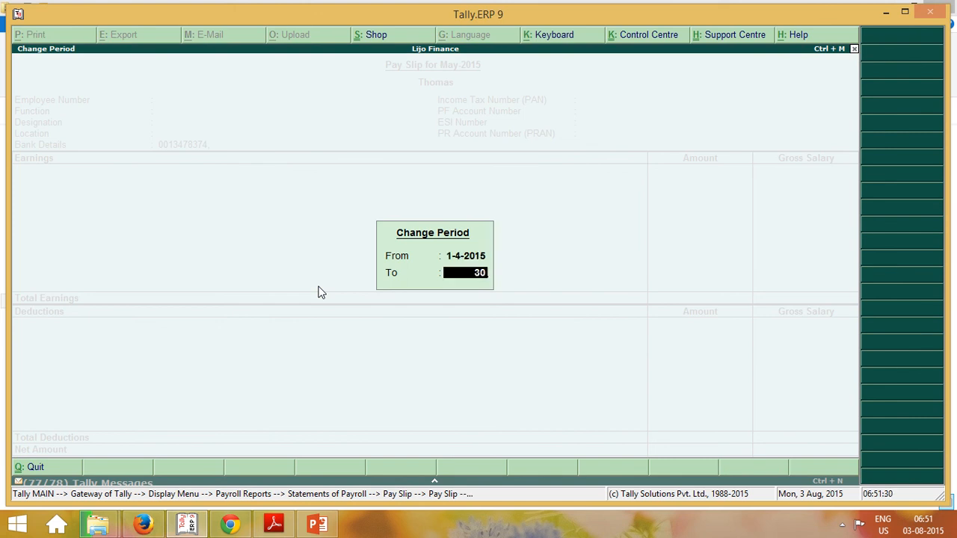
pyautogui.press('Enter')
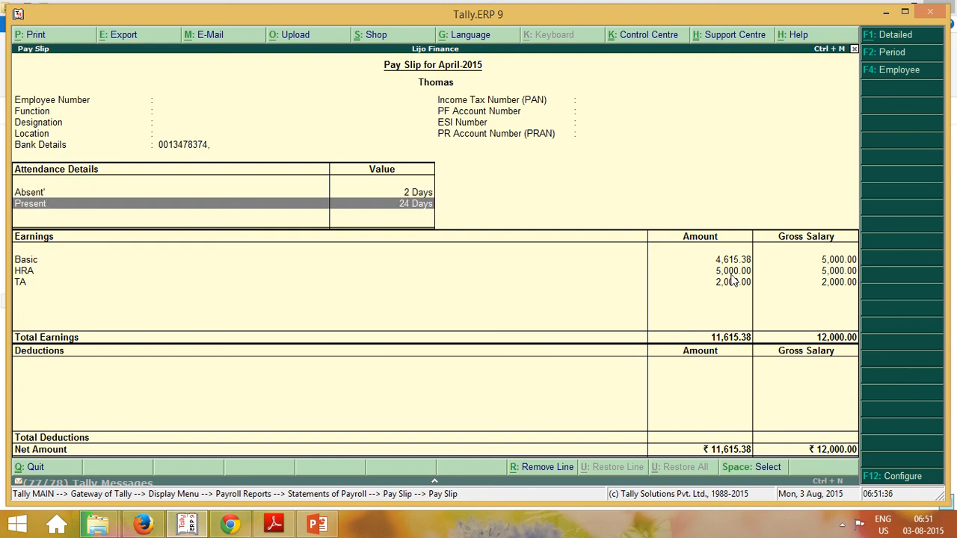
pyautogui.moveTo(732, 479)
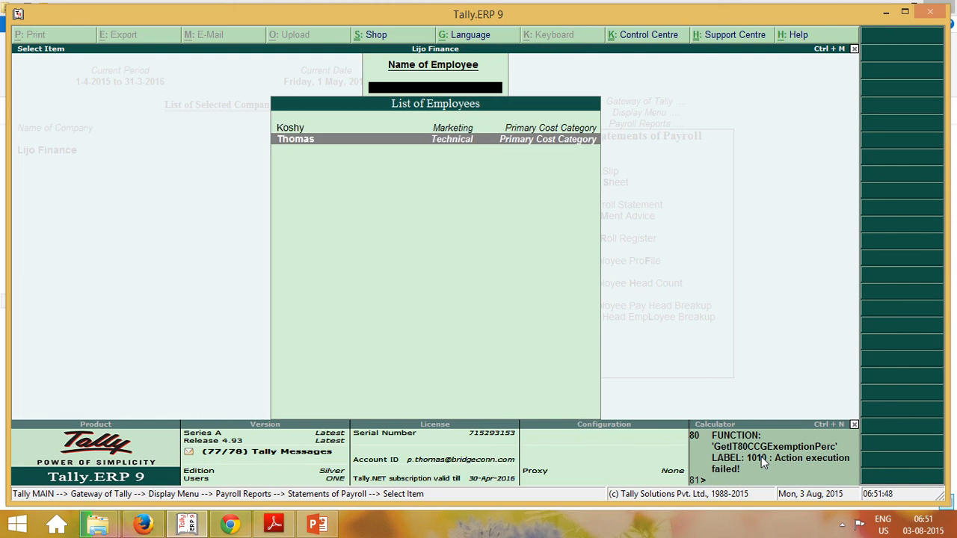
# Select Thomas in Employee Breakup to view his Salay Payable summary
pyautogui.click(295, 139)
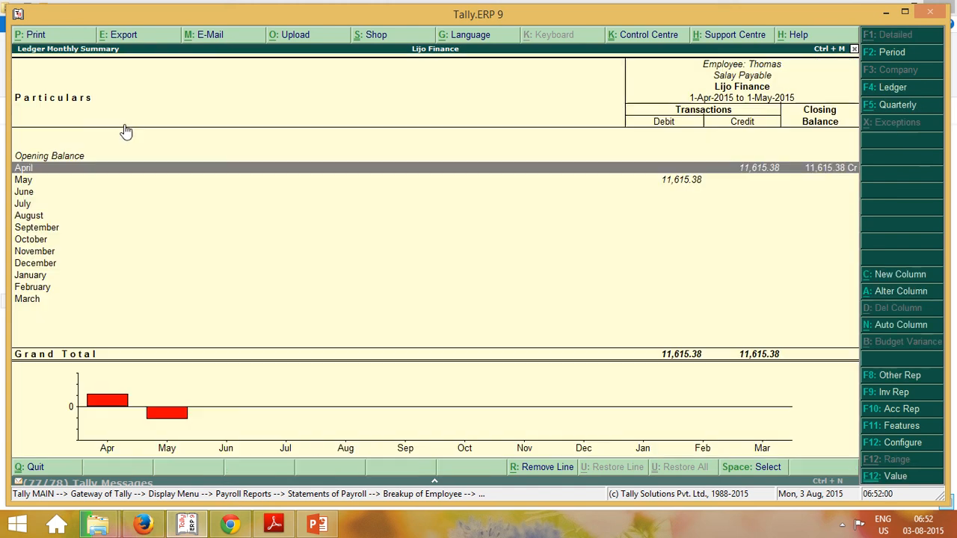
pyautogui.moveTo(685, 192)
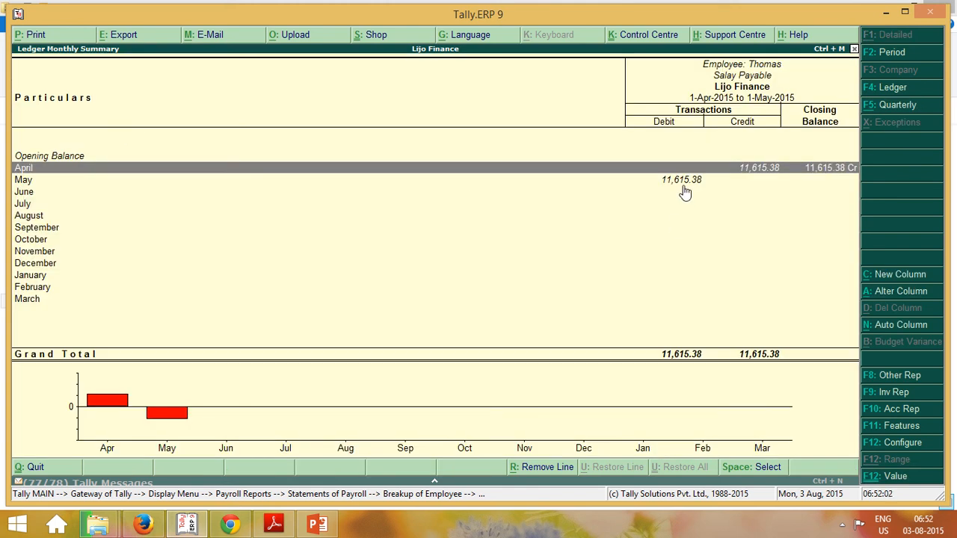